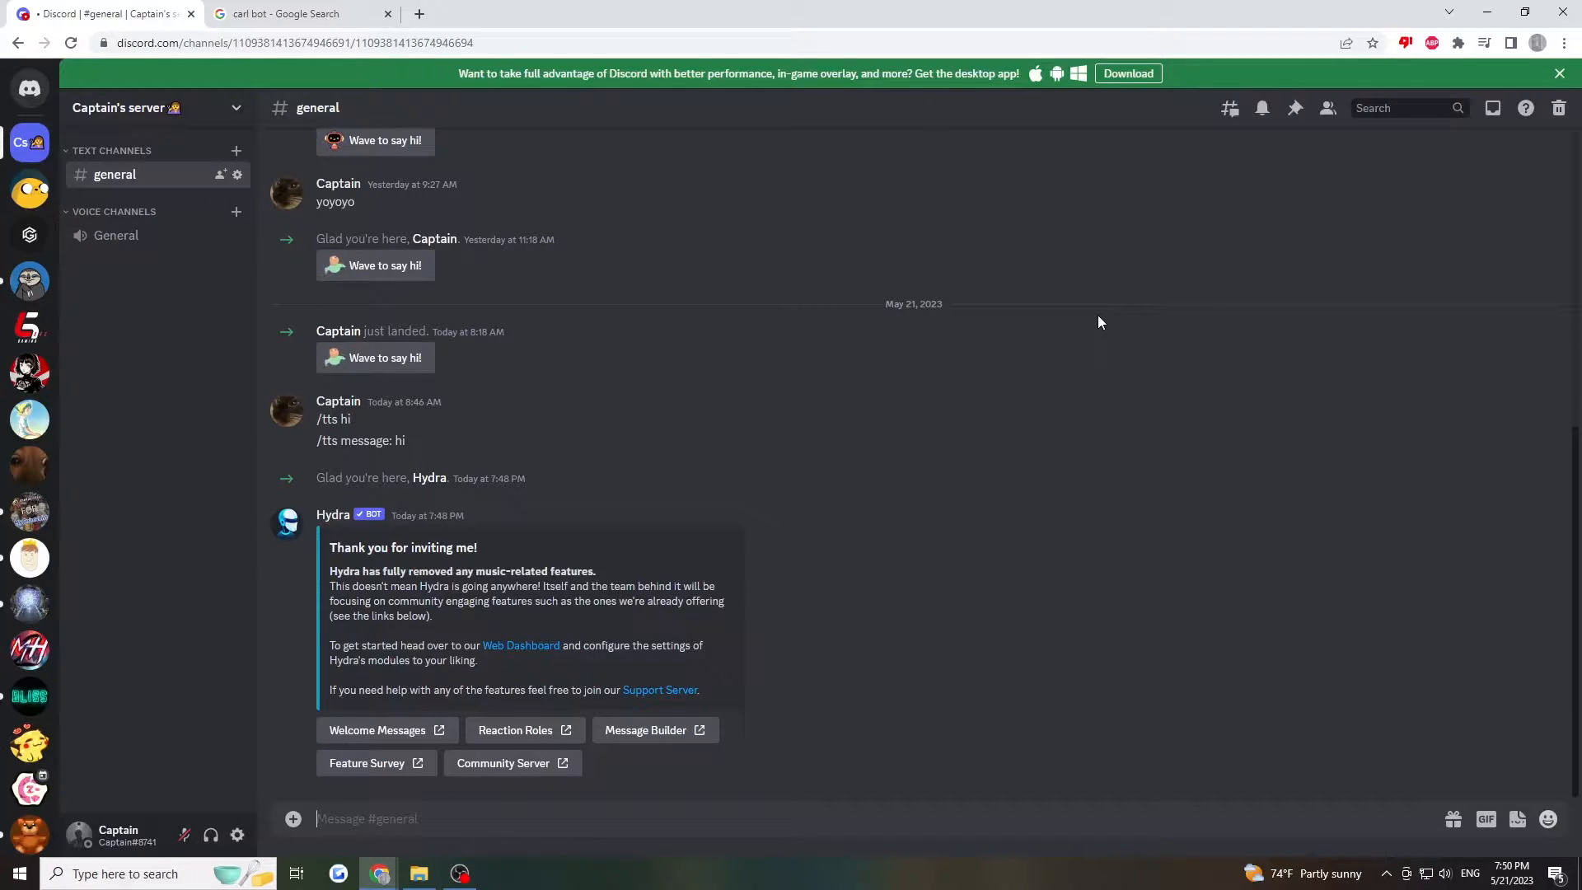
Open the Carl-bot Dashboard result from the 'carl bot' Google search
left_click(293, 14)
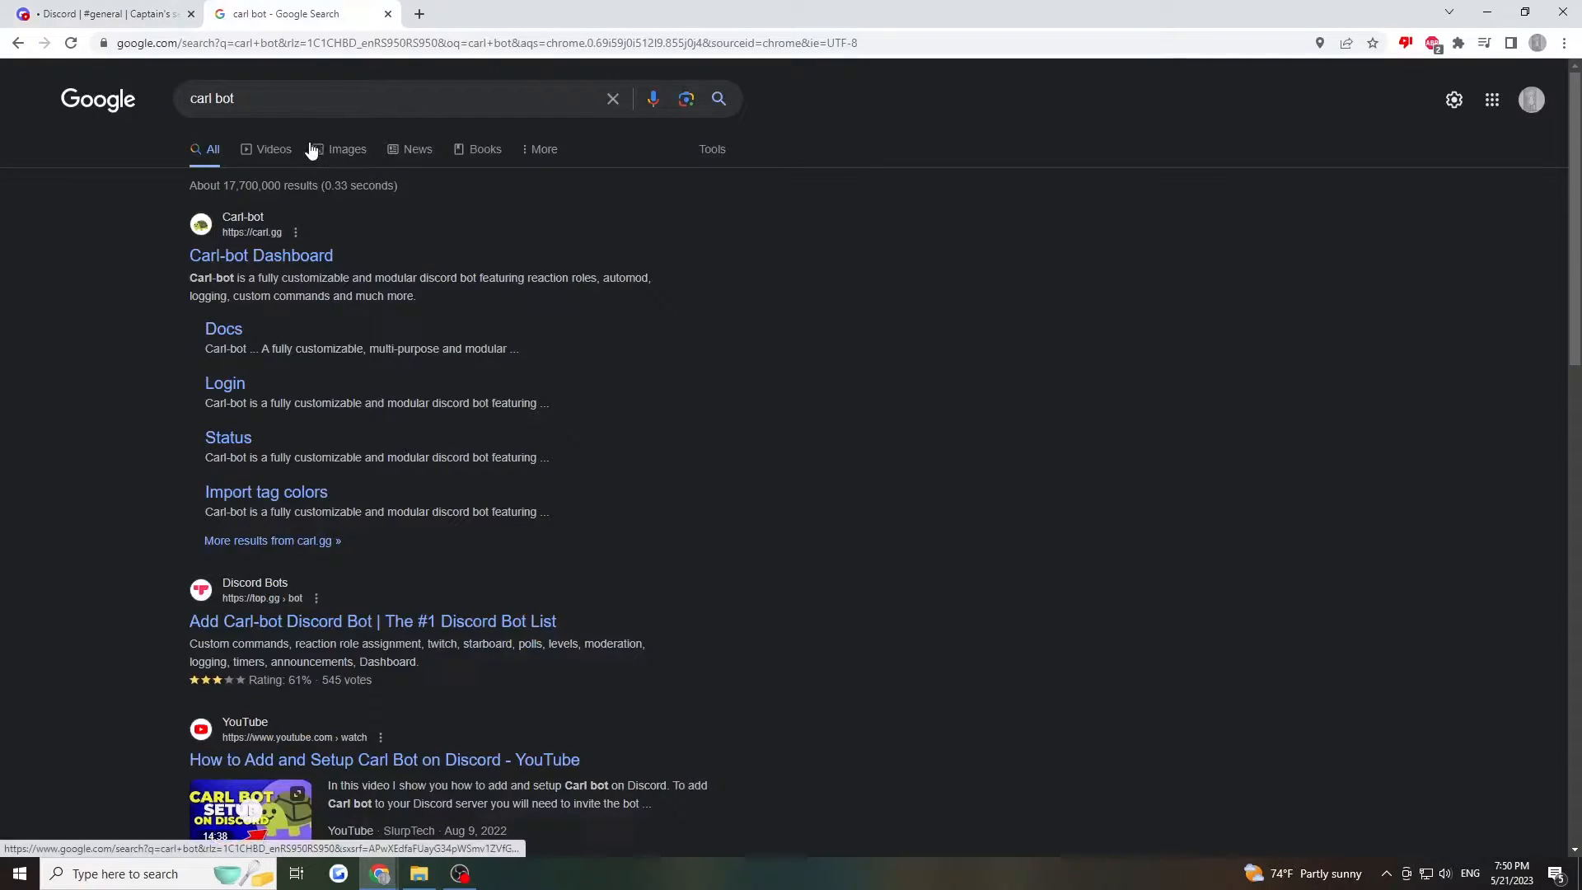
mouse_move(260, 255)
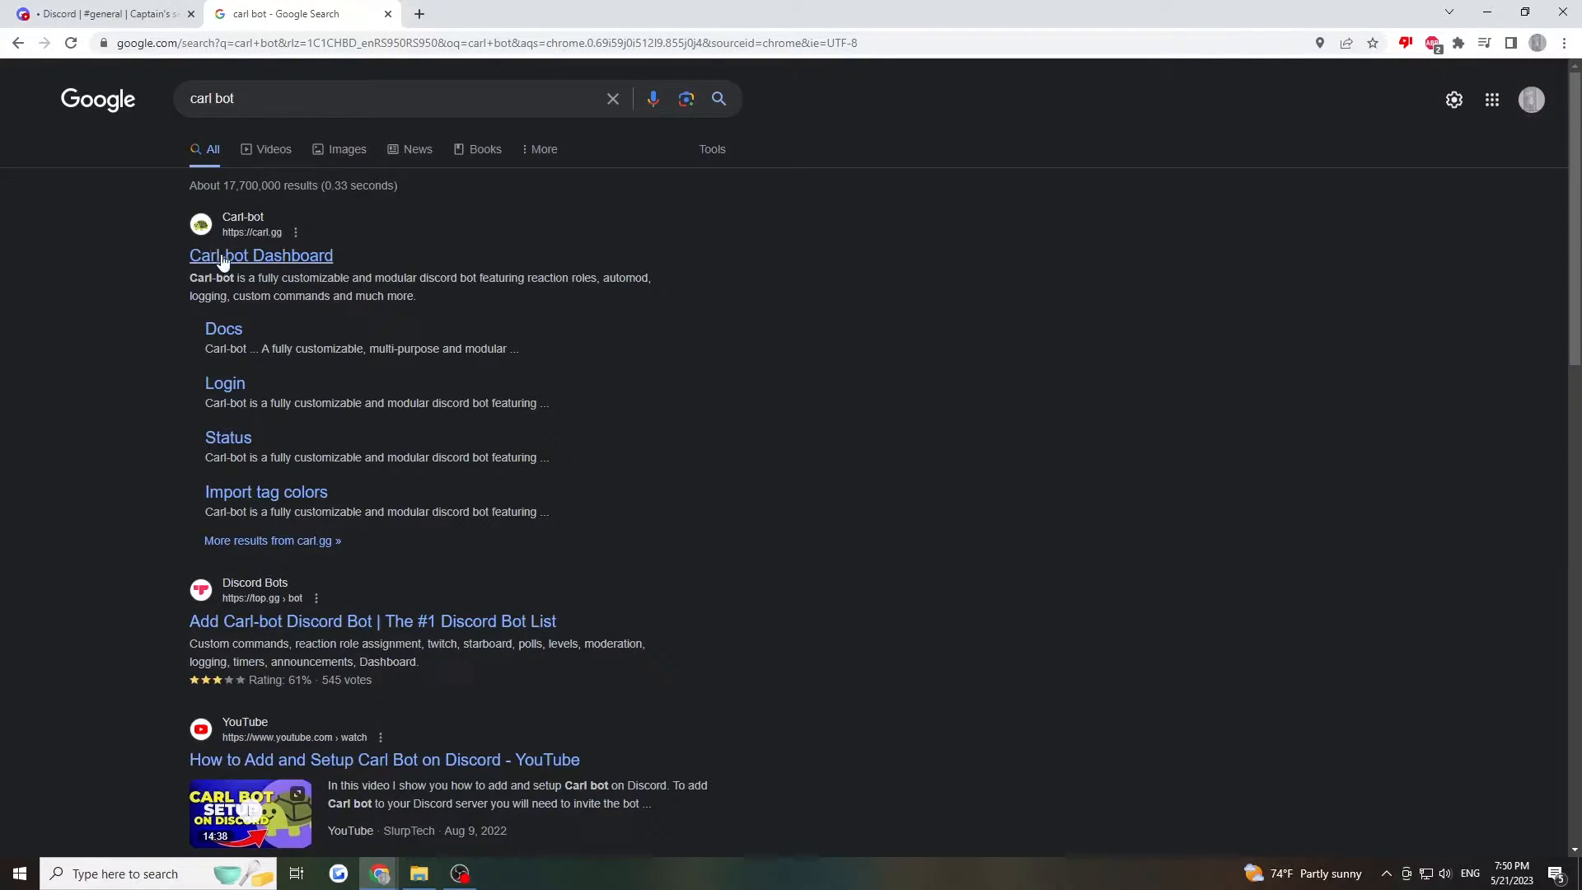
mouse_move(246, 265)
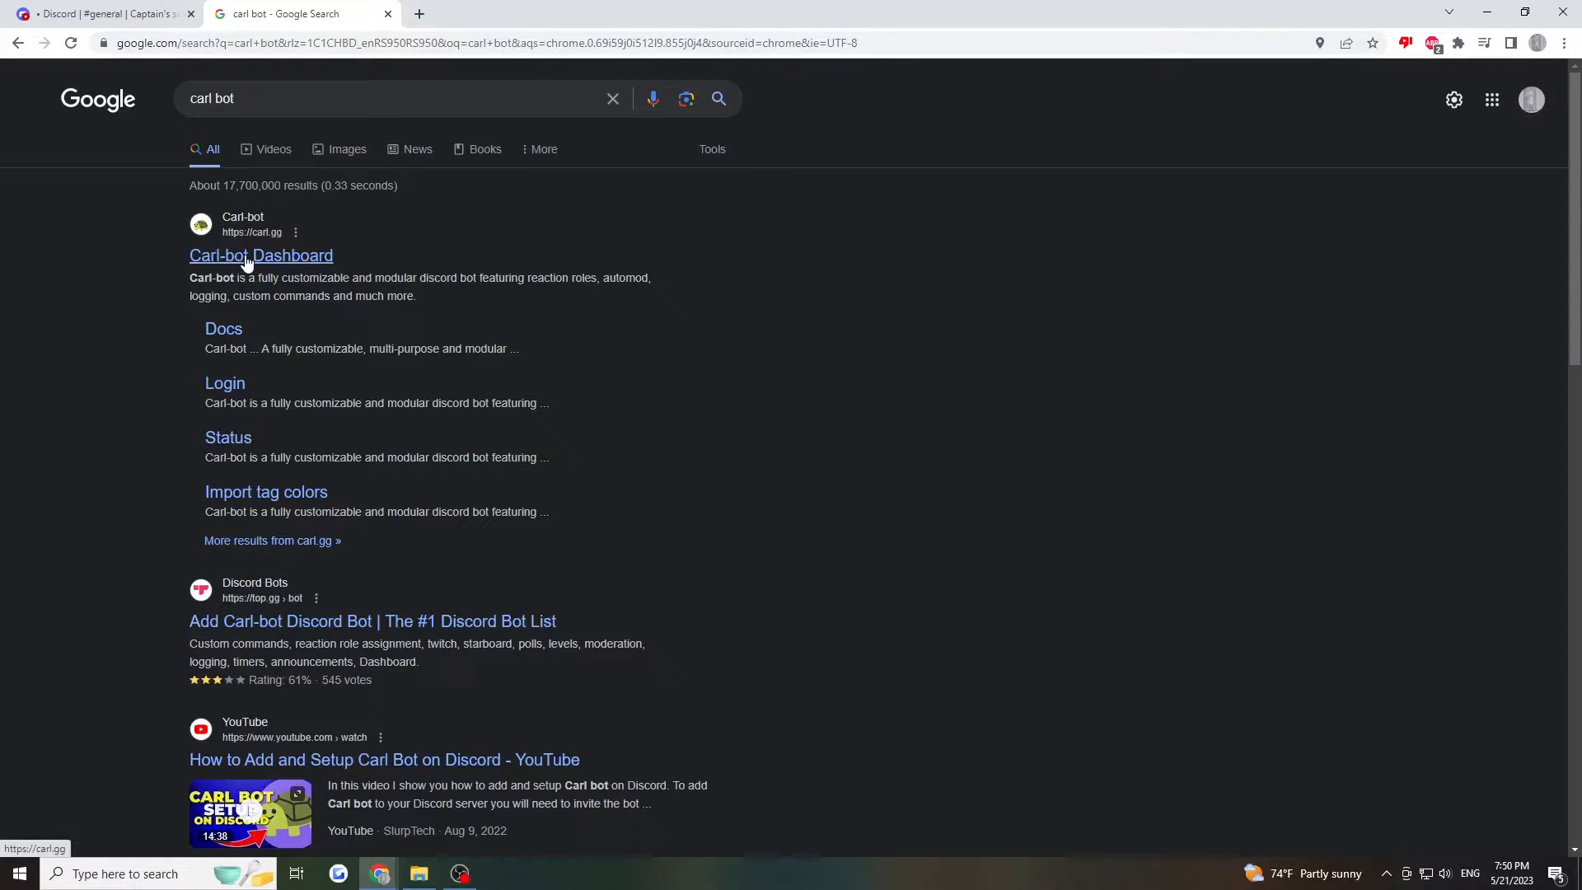
left_click(261, 255)
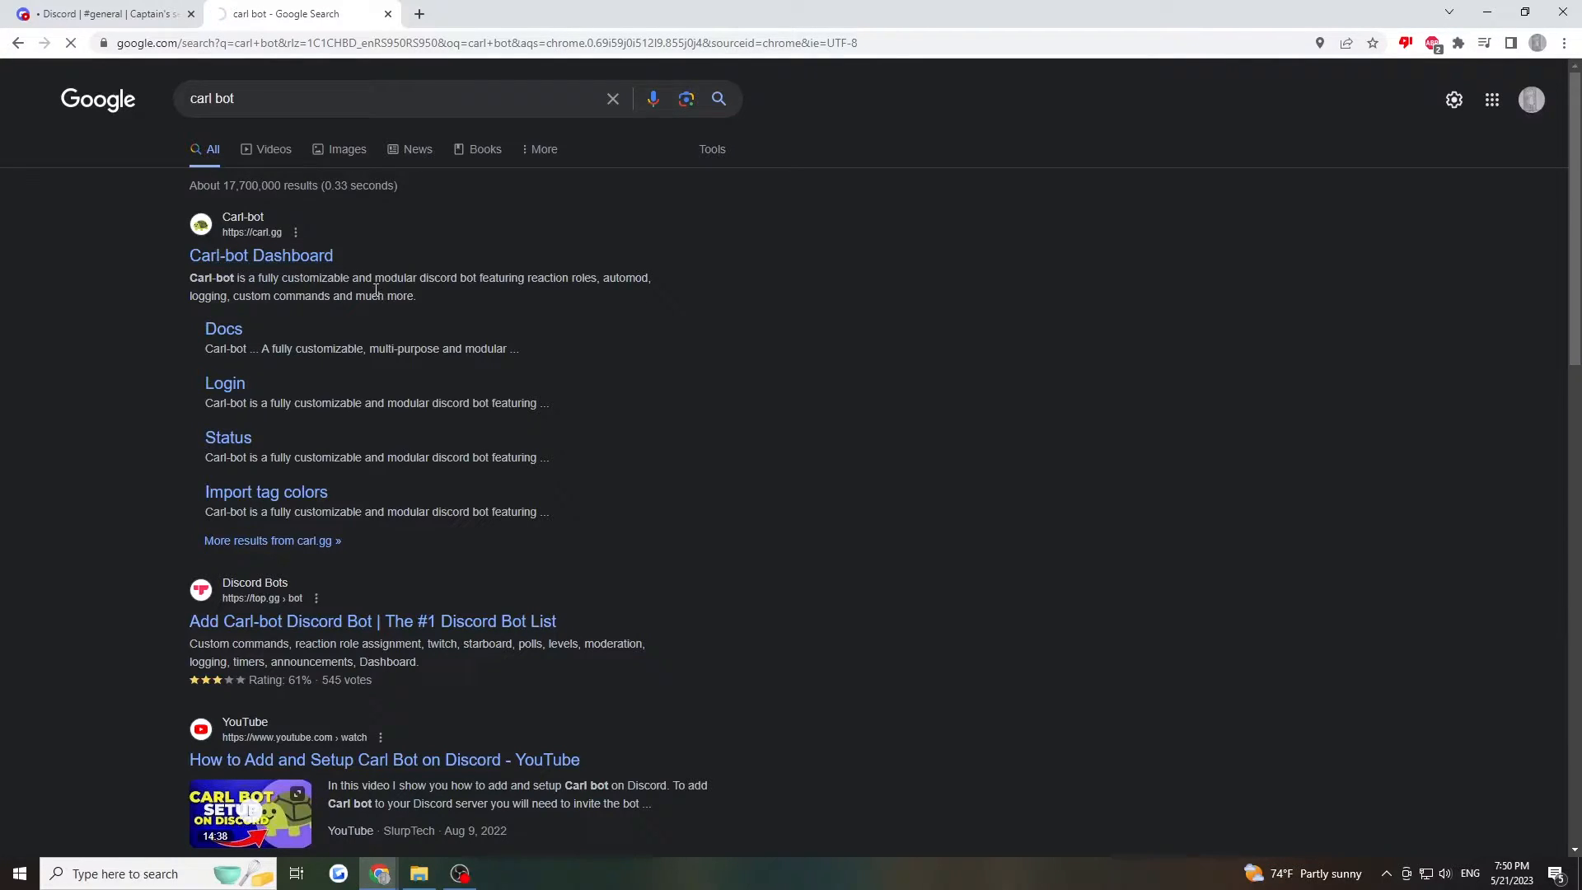
left_click(260, 255)
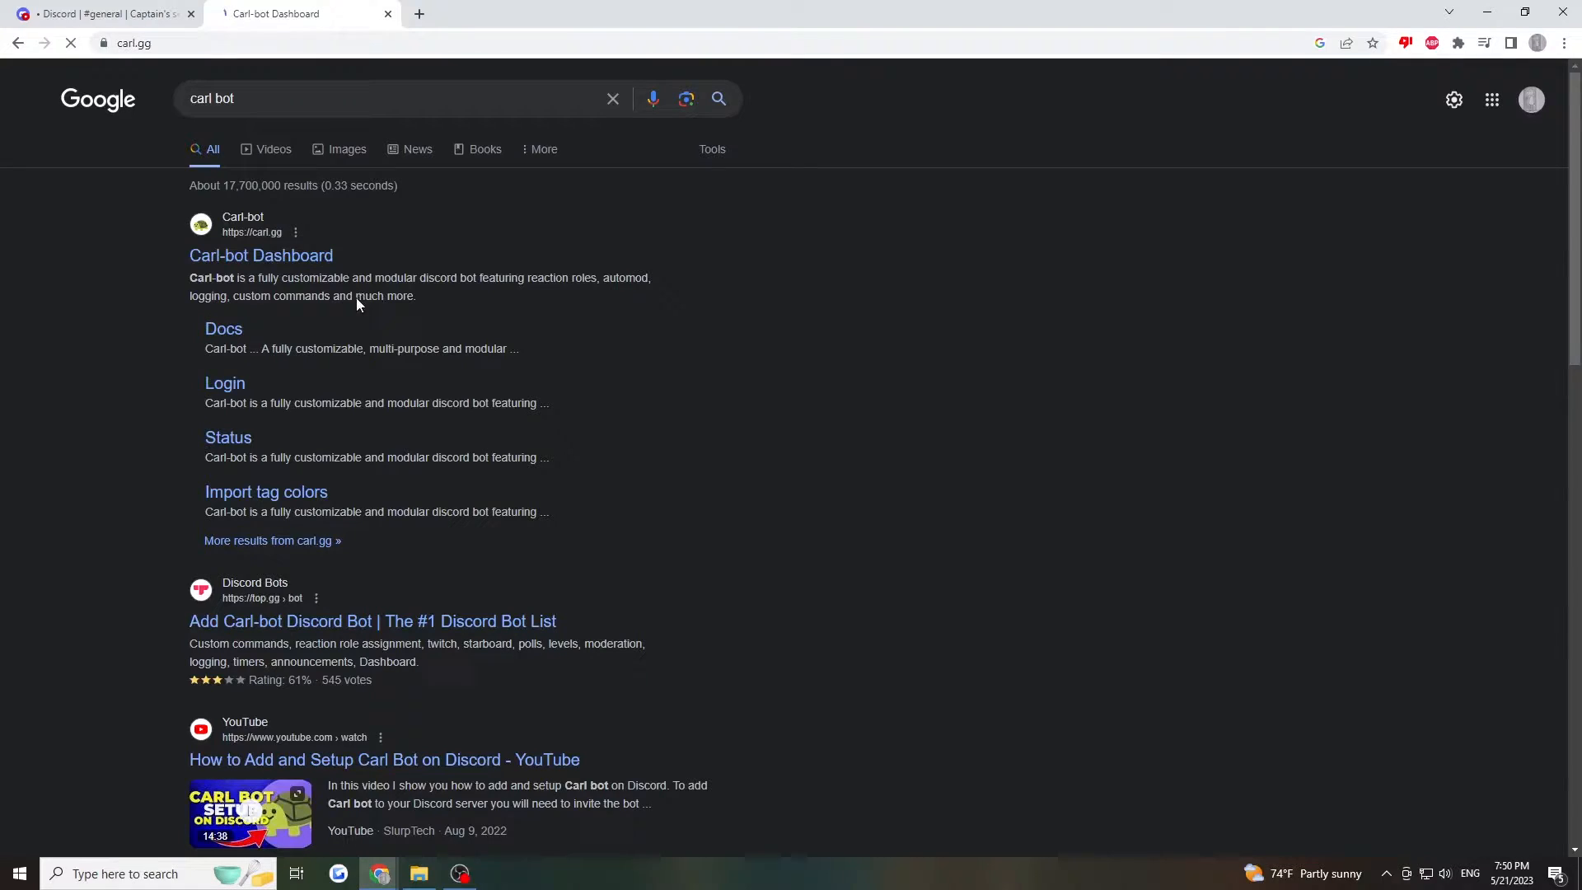
Log in to carl.gg with Discord to reach the carl-bot authorization request
left_click(260, 254)
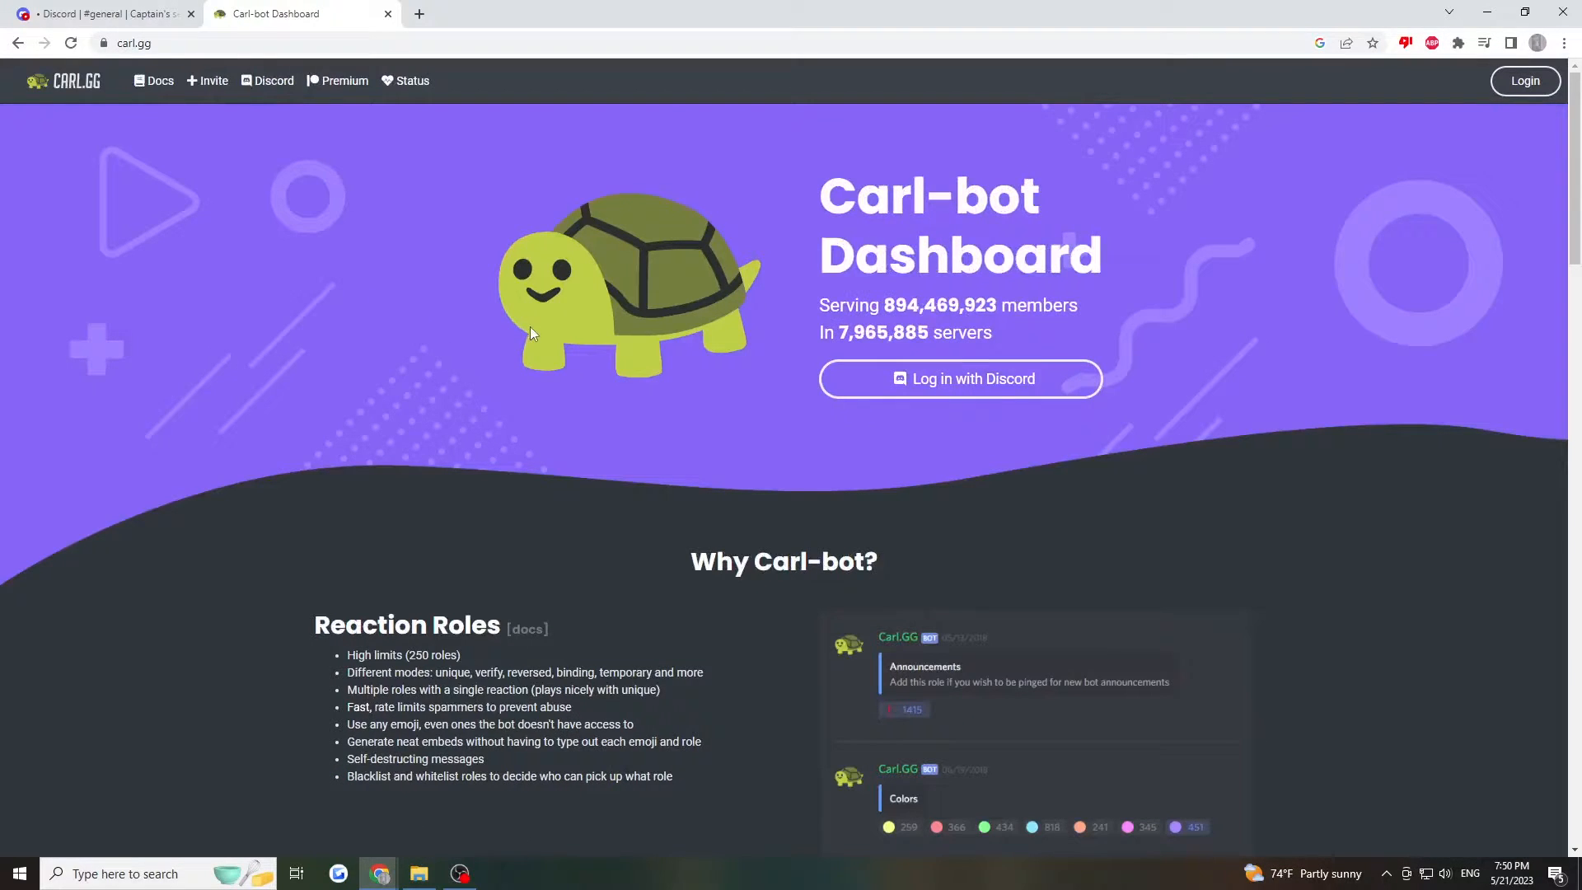
scroll("down", 3)
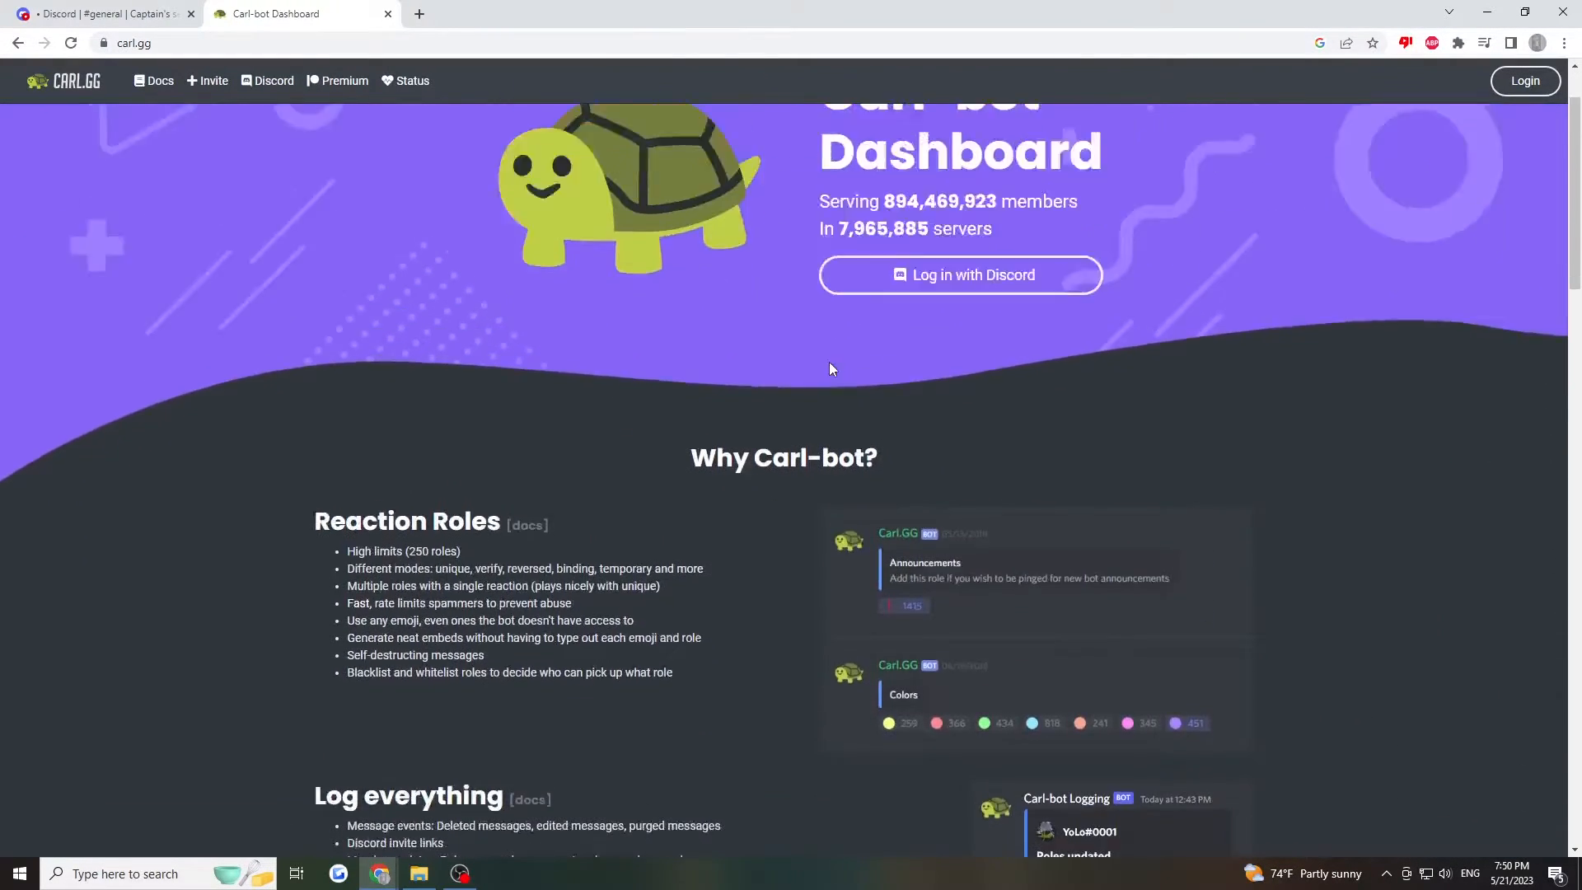
left_click(959, 274)
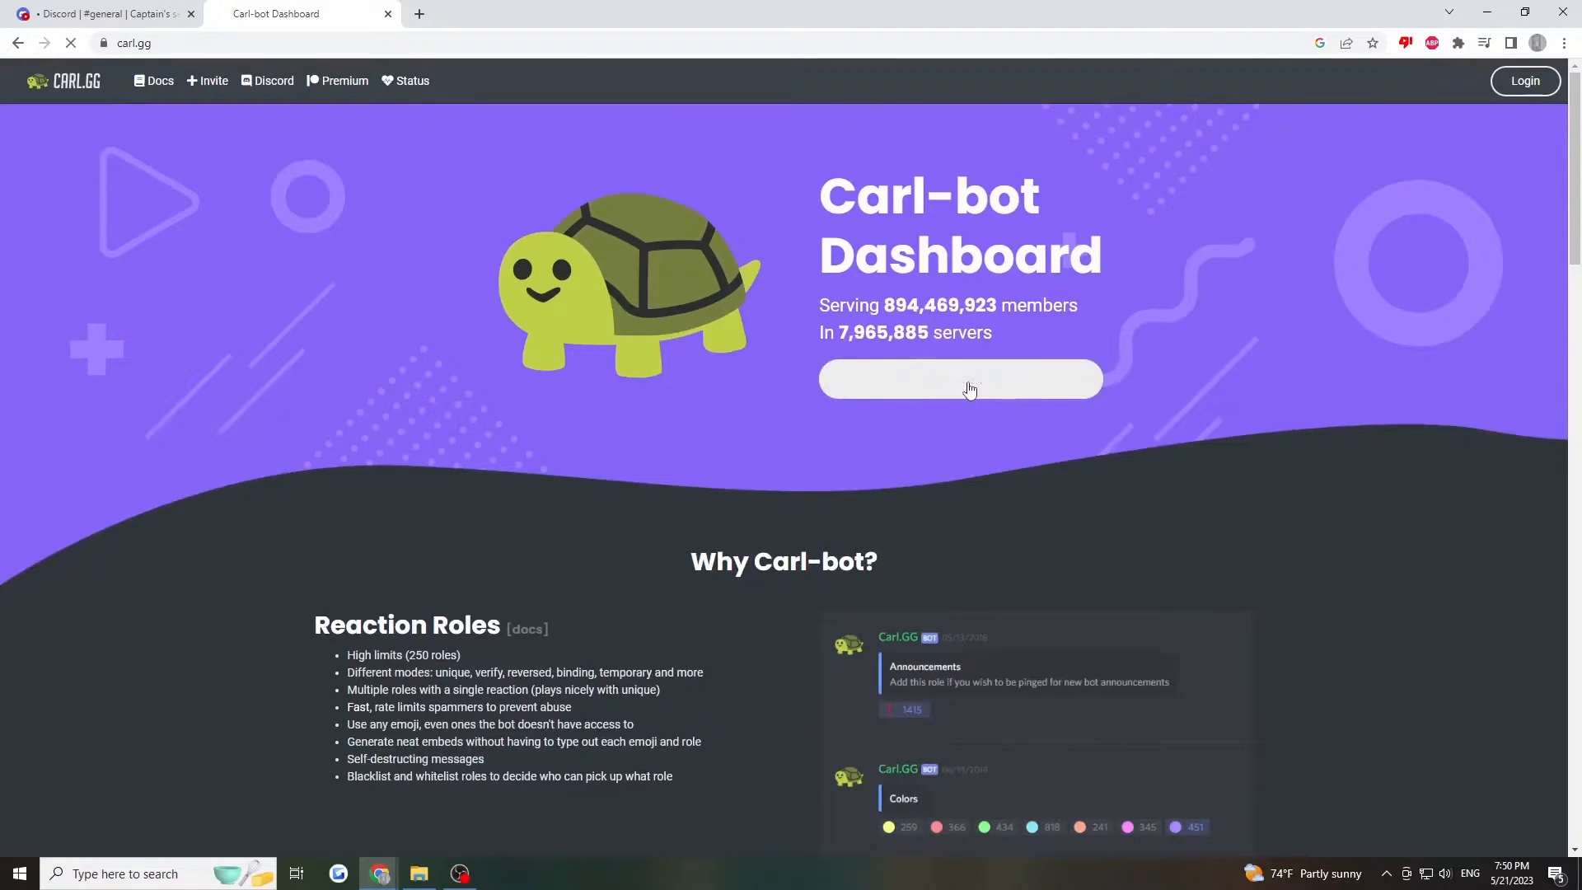
left_click(959, 379)
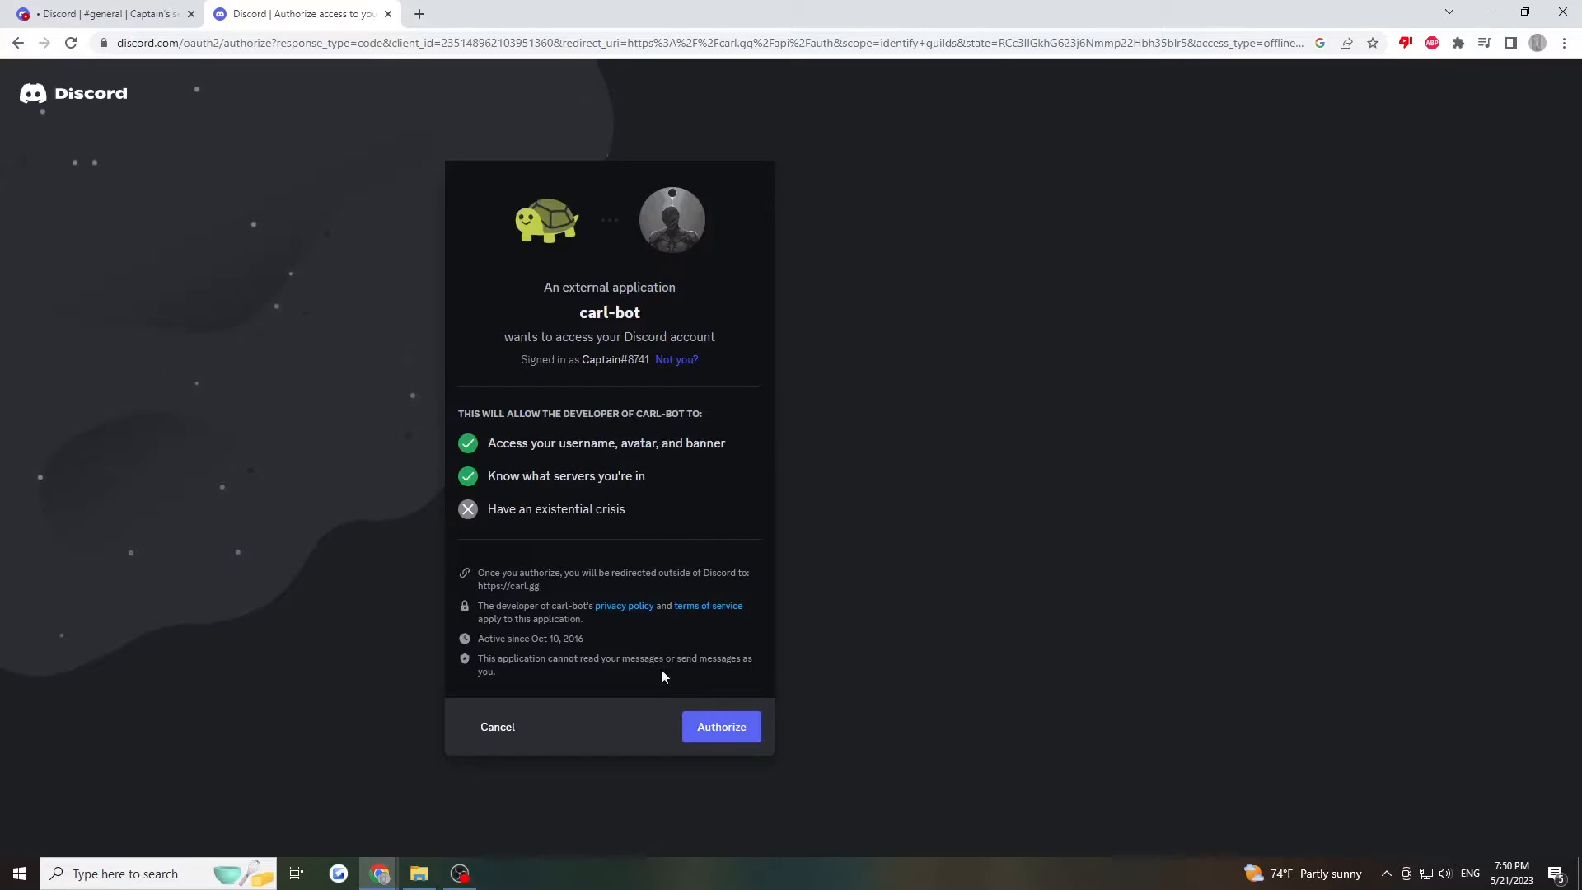
mouse_move(720, 727)
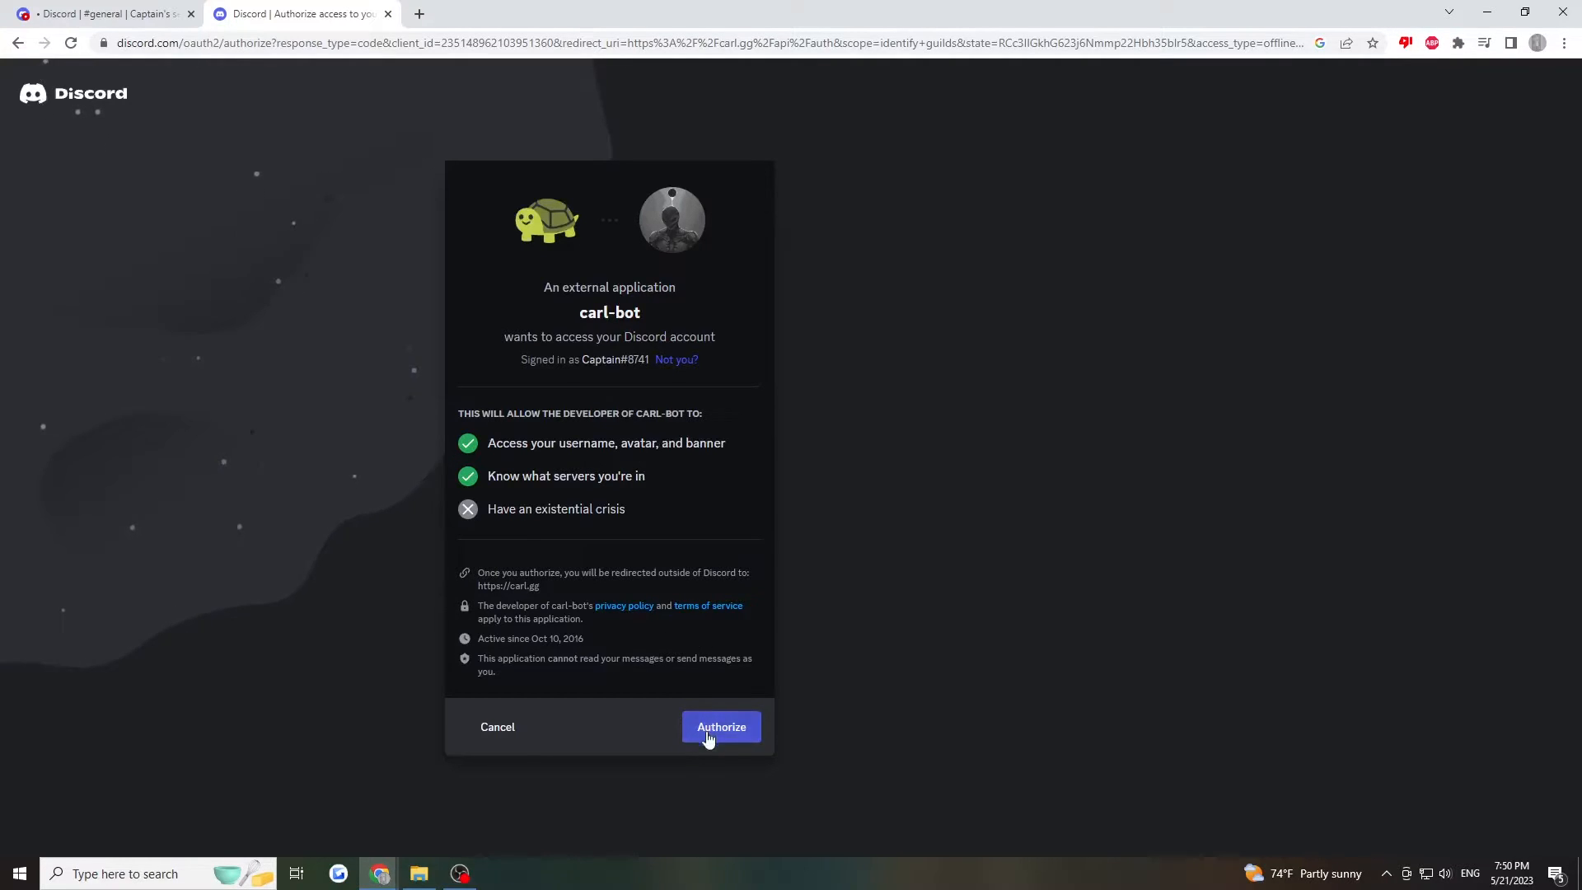
Authorize carl-bot's account access and choose the server to add it to
left_click(721, 727)
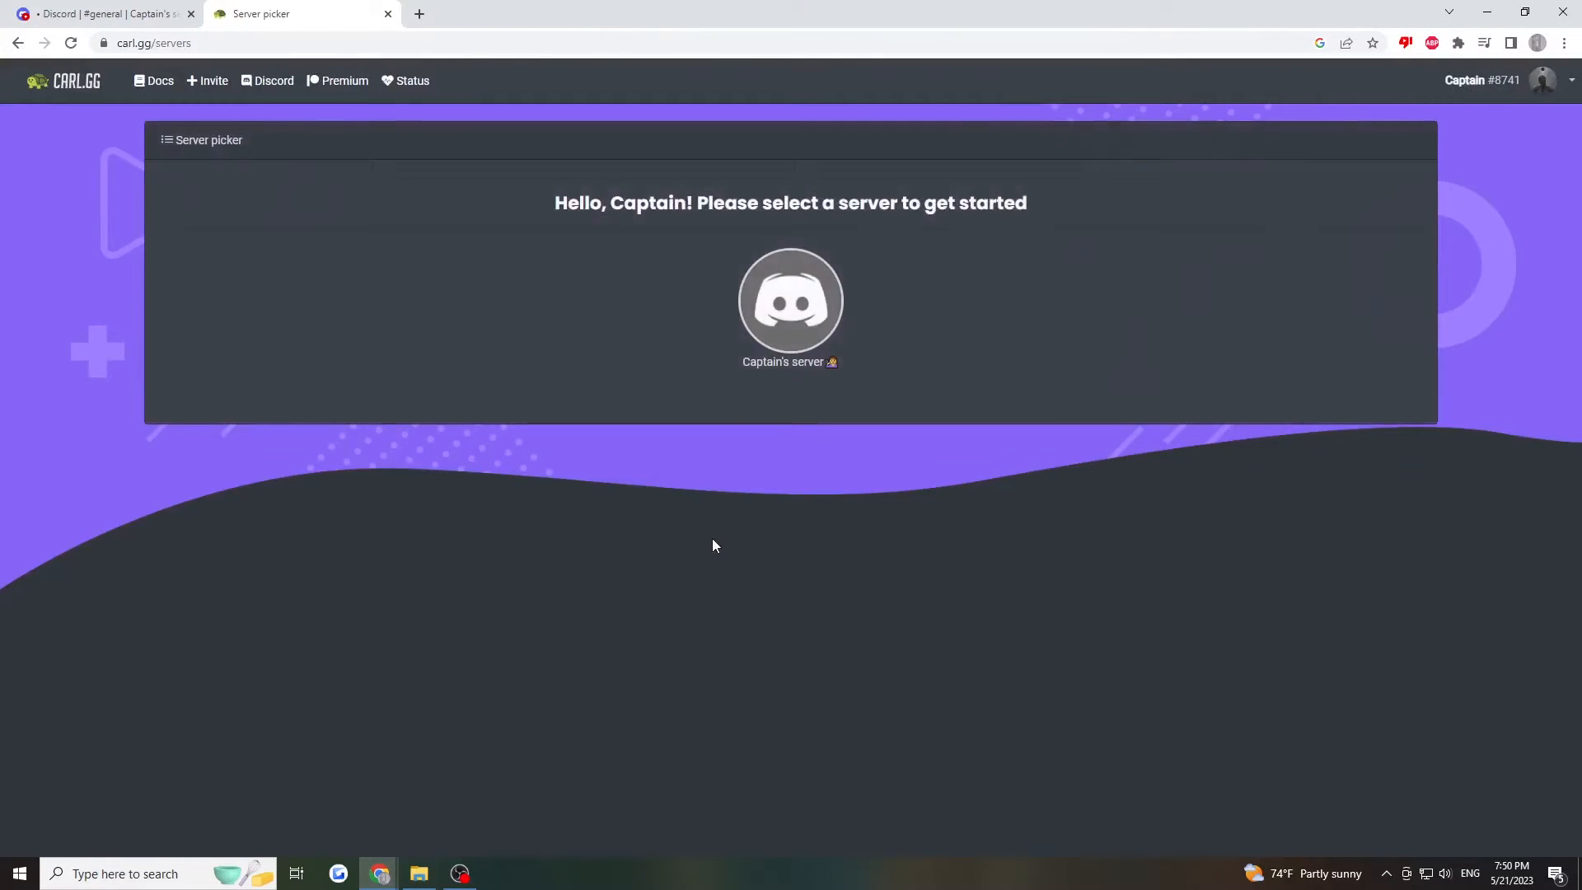
mouse_move(790, 300)
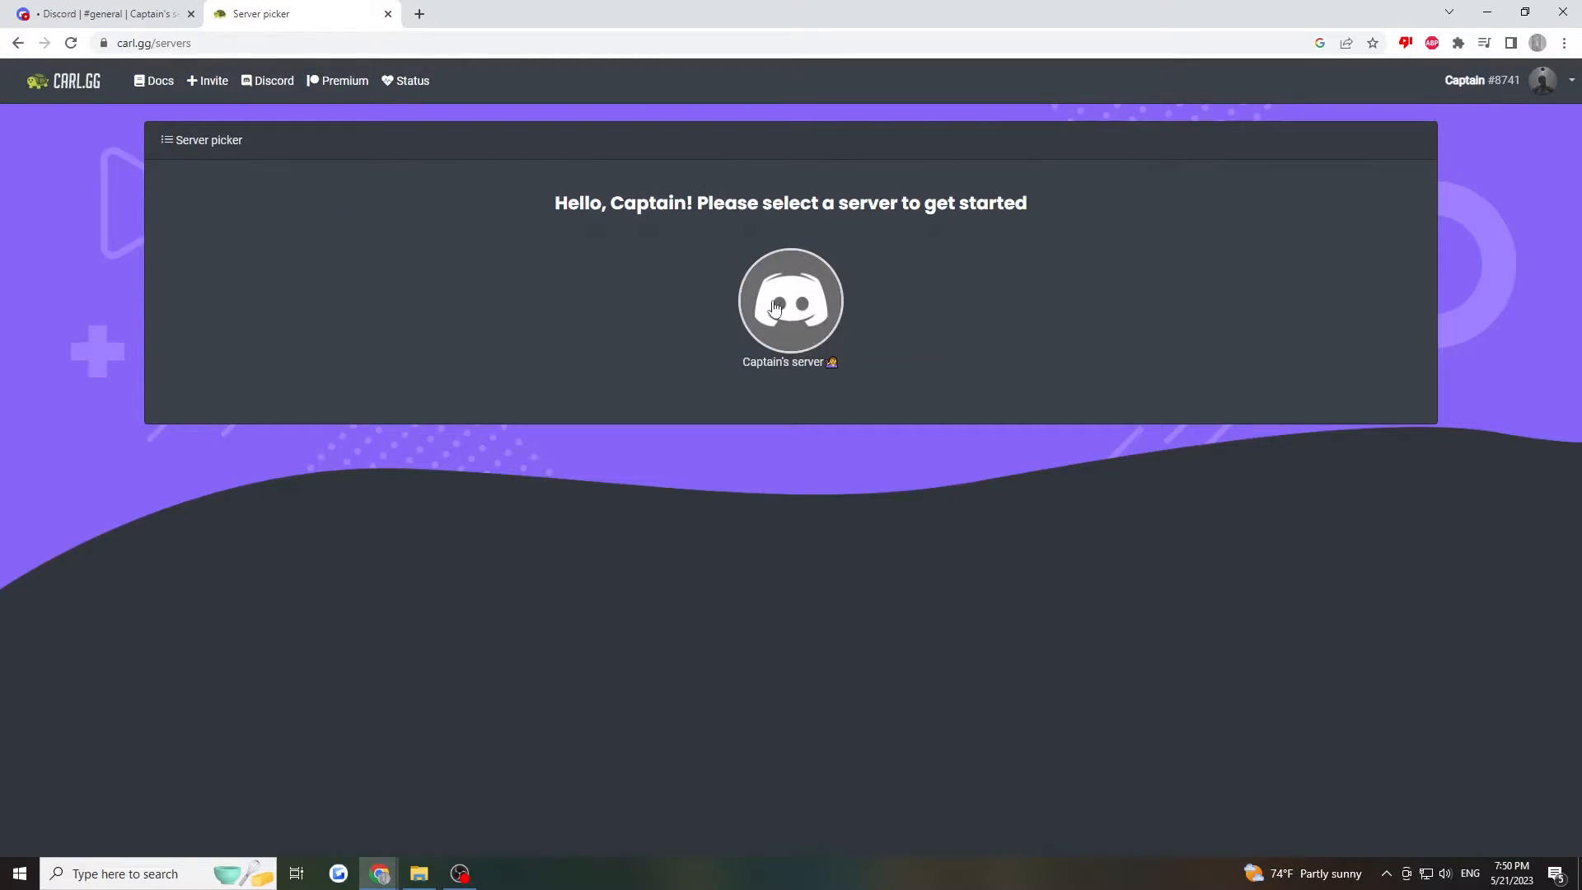
left_click(790, 300)
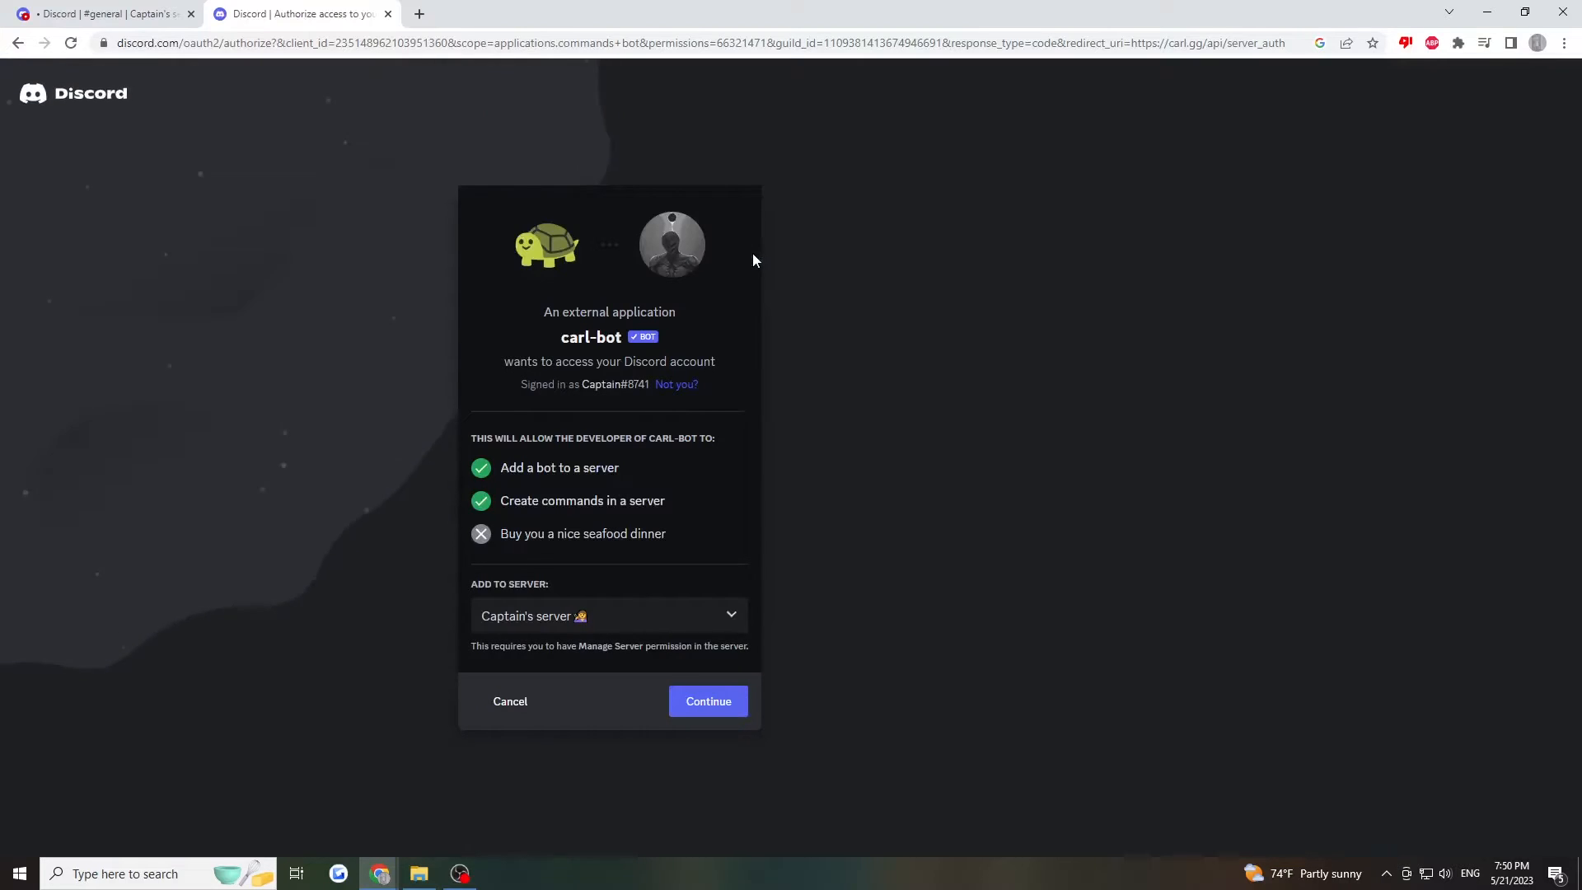
Continue to the permission list, enable Administrator, and authorize adding carl-bot
left_click(707, 702)
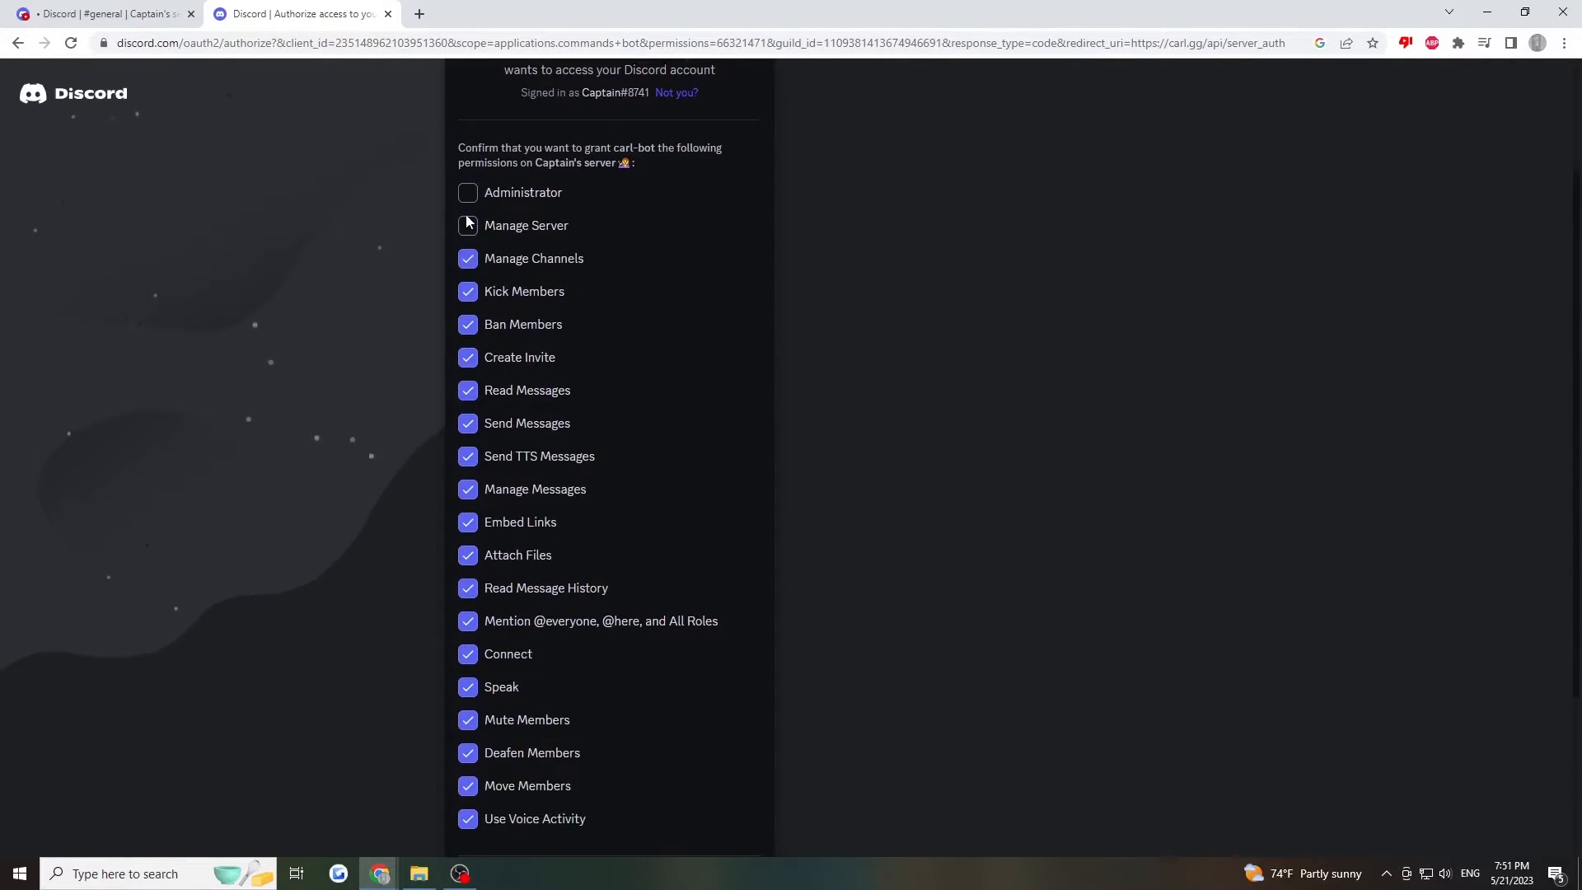
left_click(468, 193)
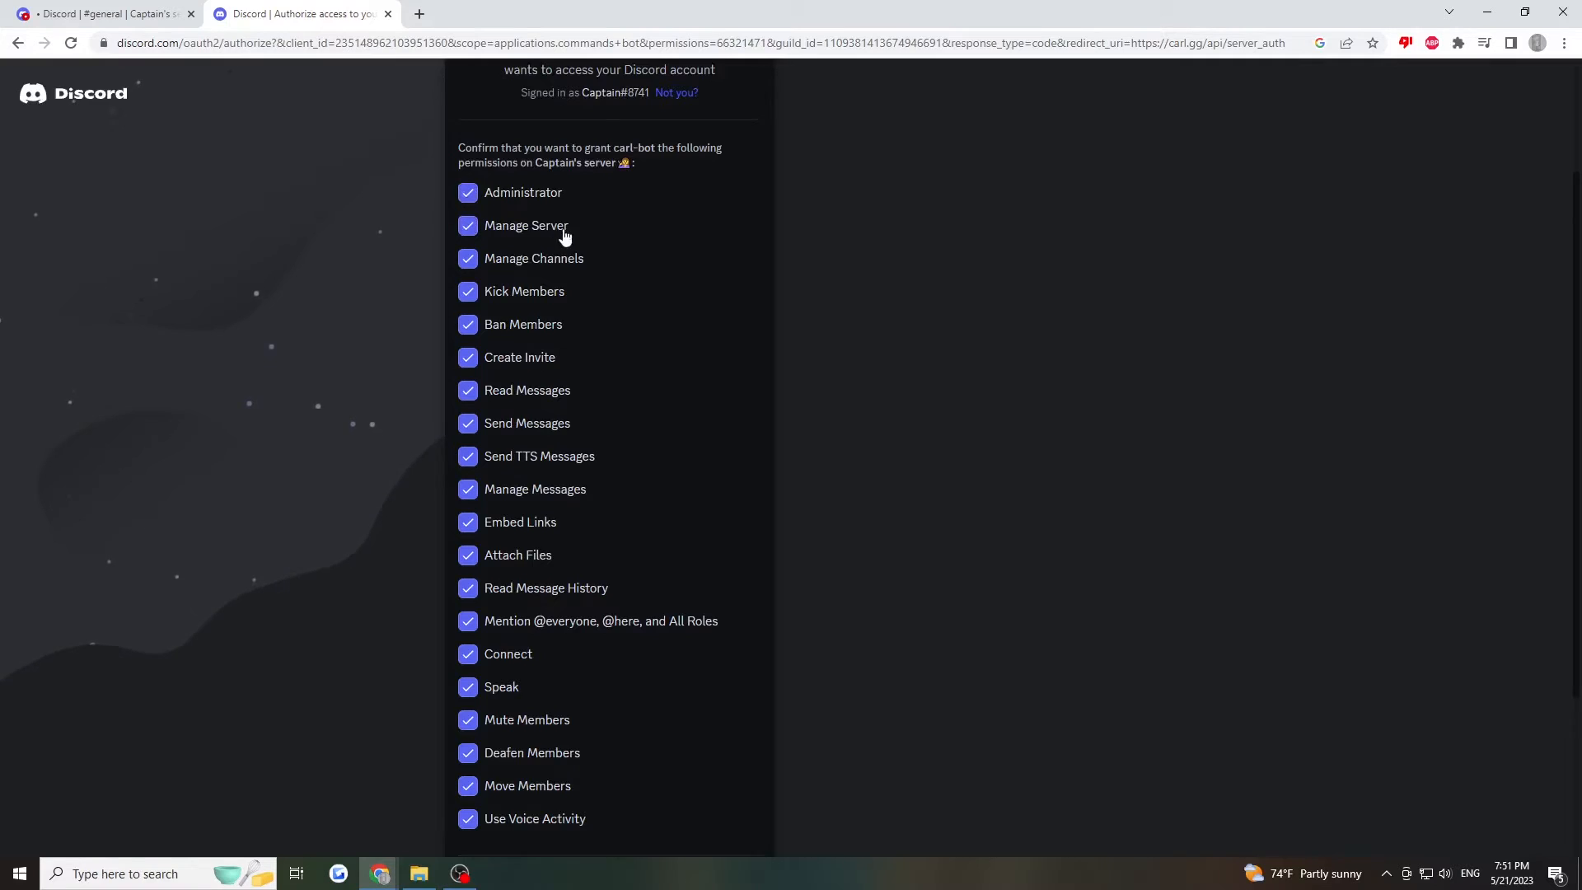
scroll("down", 3)
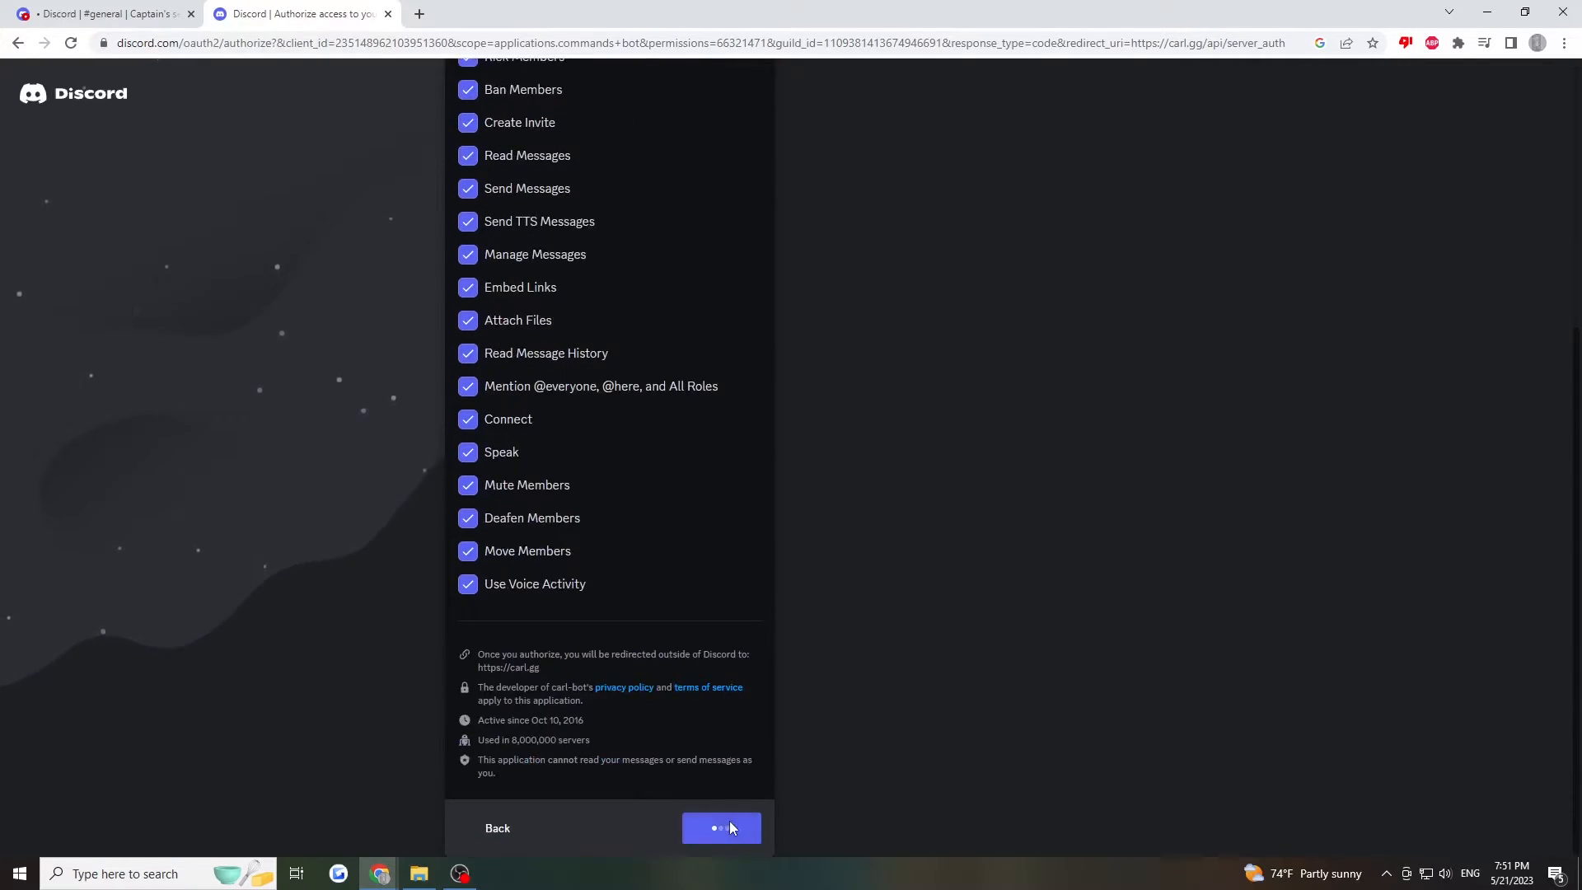
left_click(720, 827)
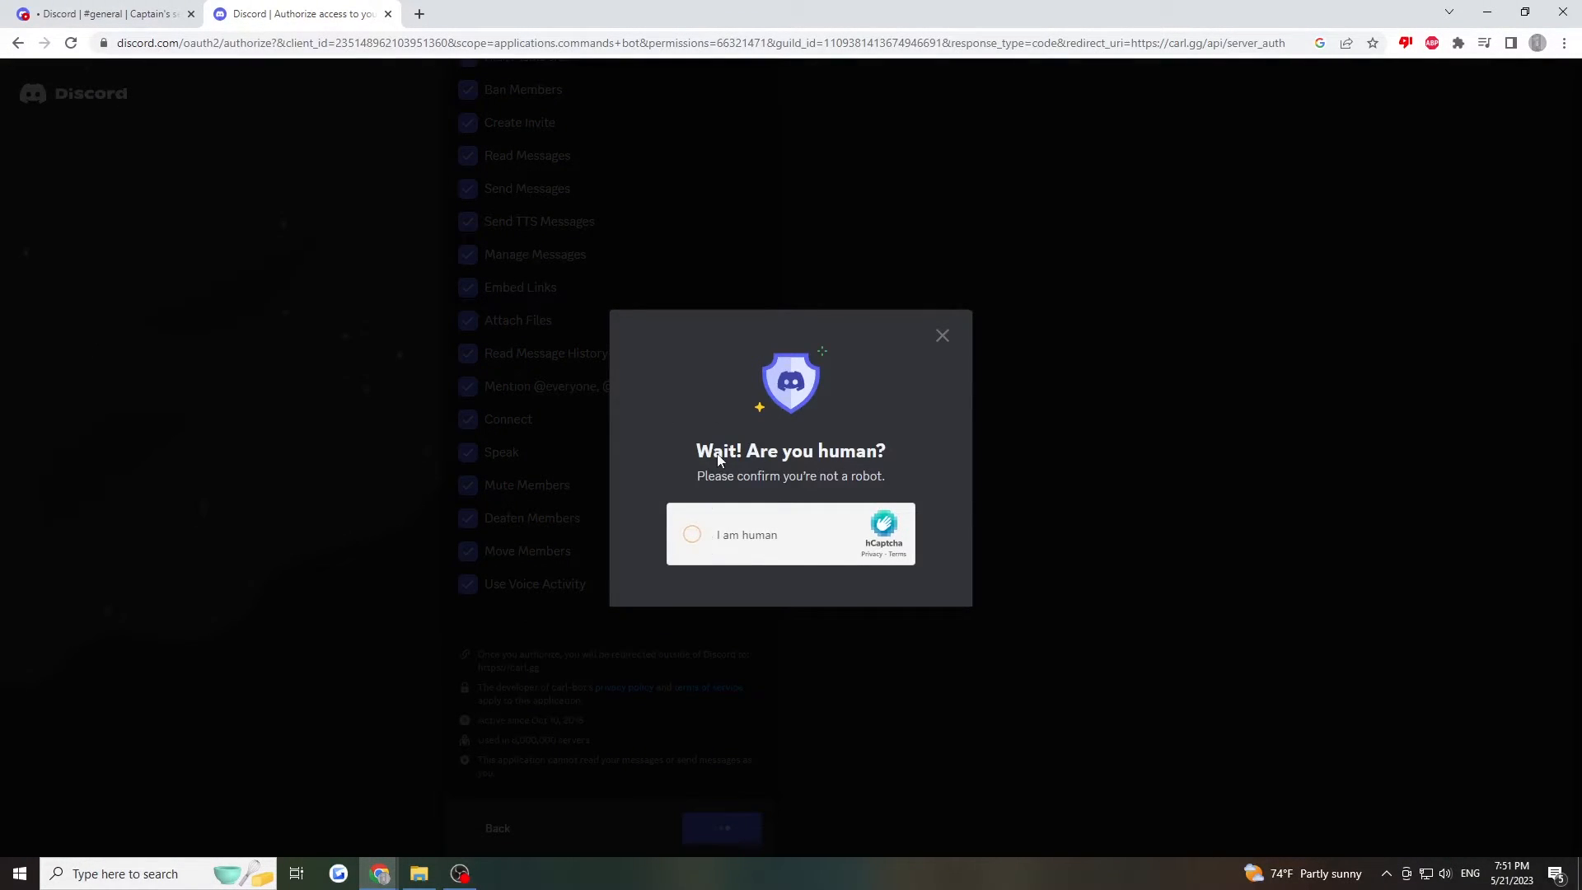
Pass the hCaptcha by ticking 'I am human' and answering the image challenge
left_click(693, 534)
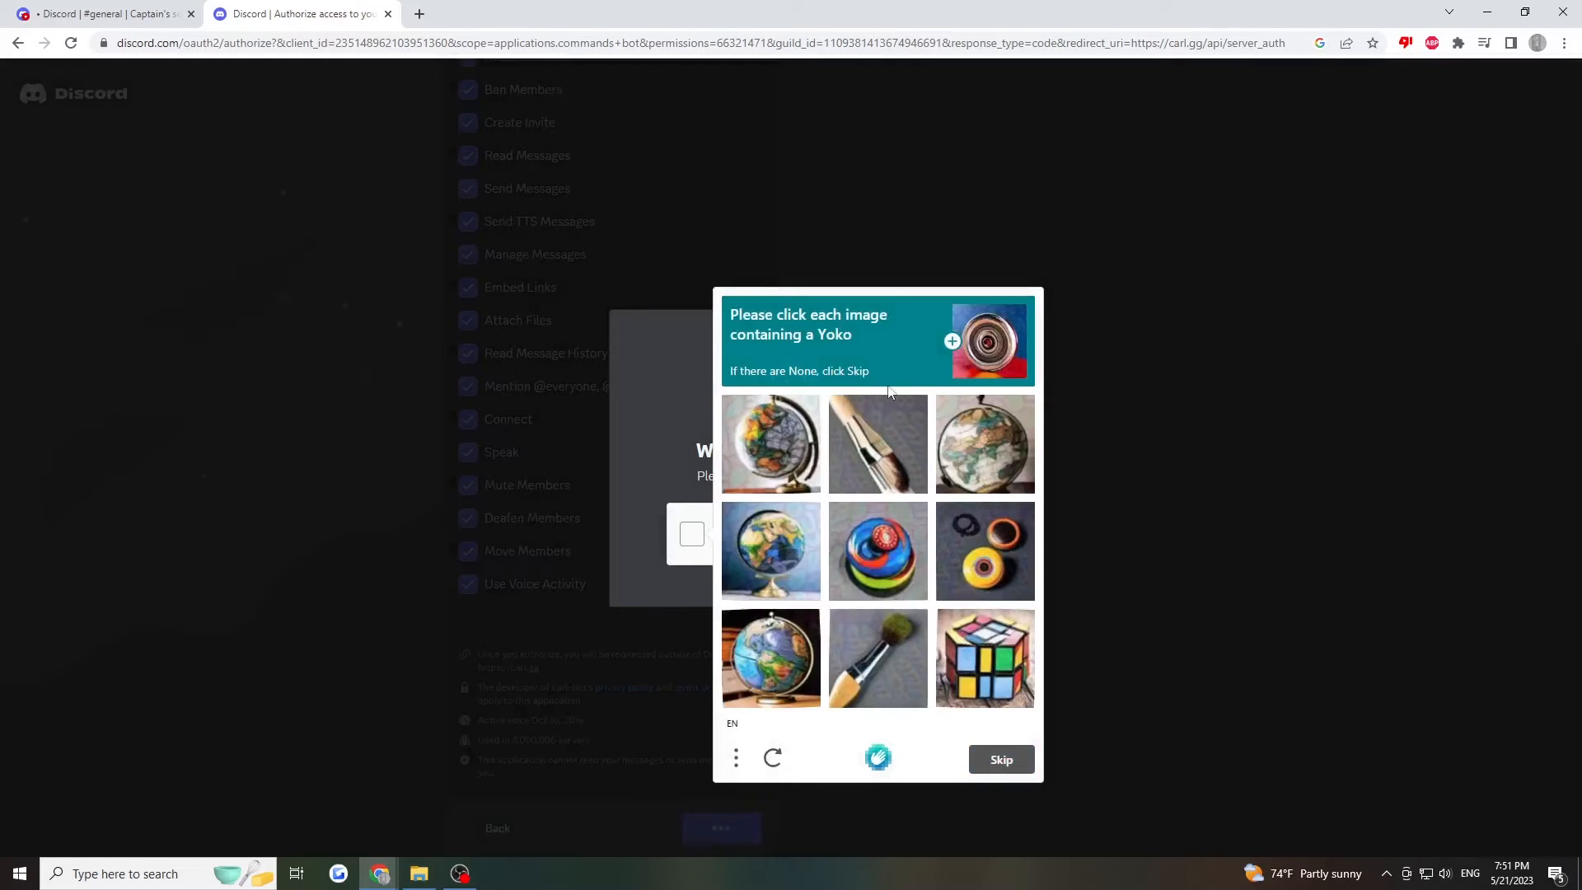
mouse_move(866, 348)
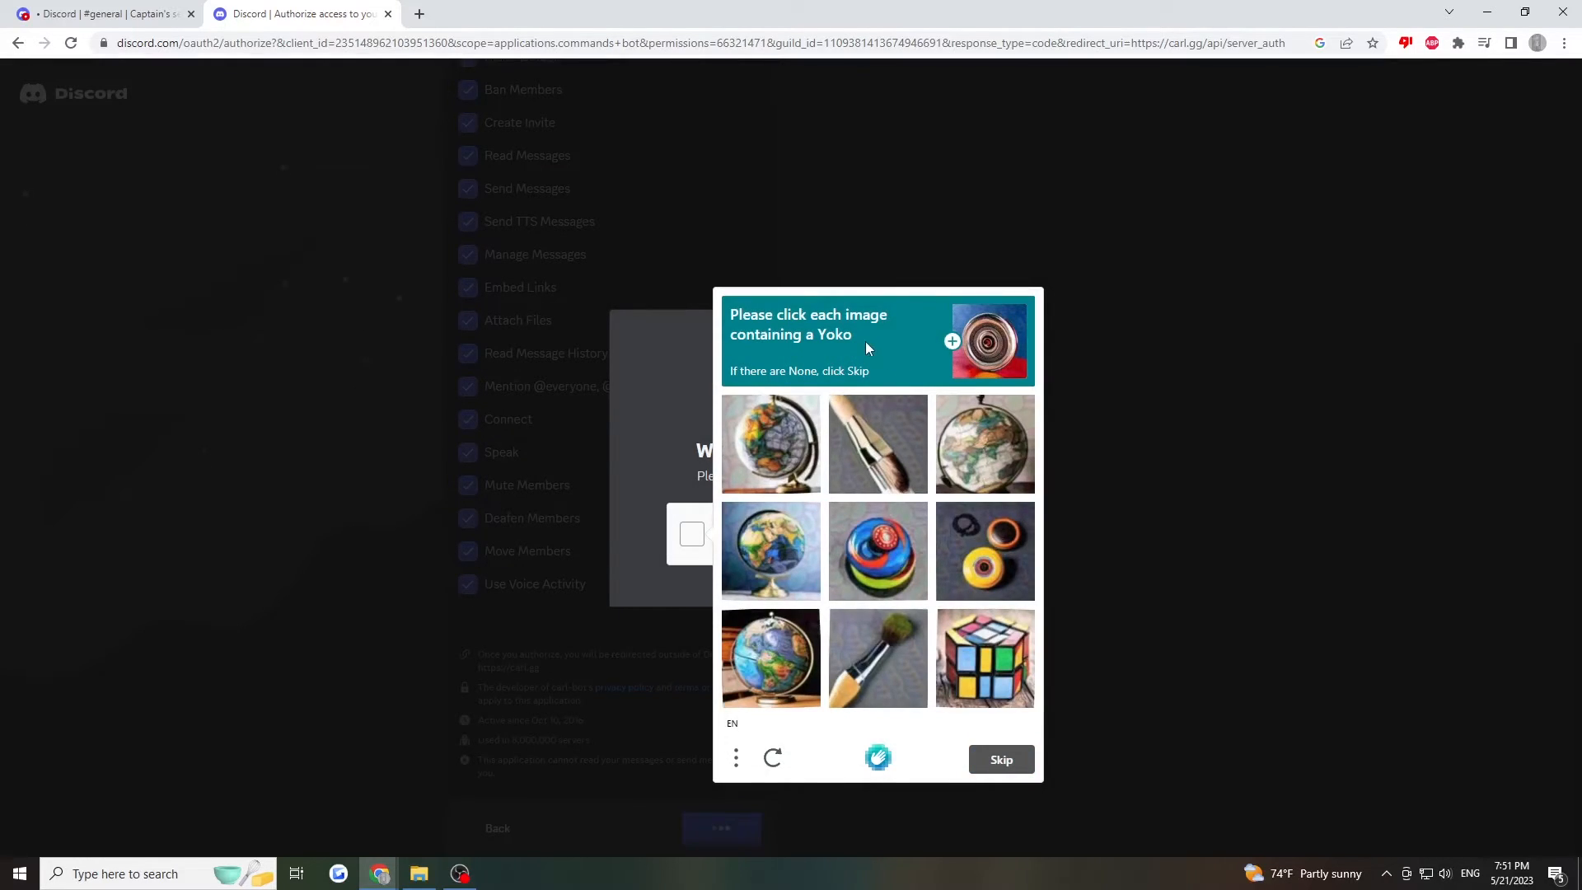
mouse_move(892, 445)
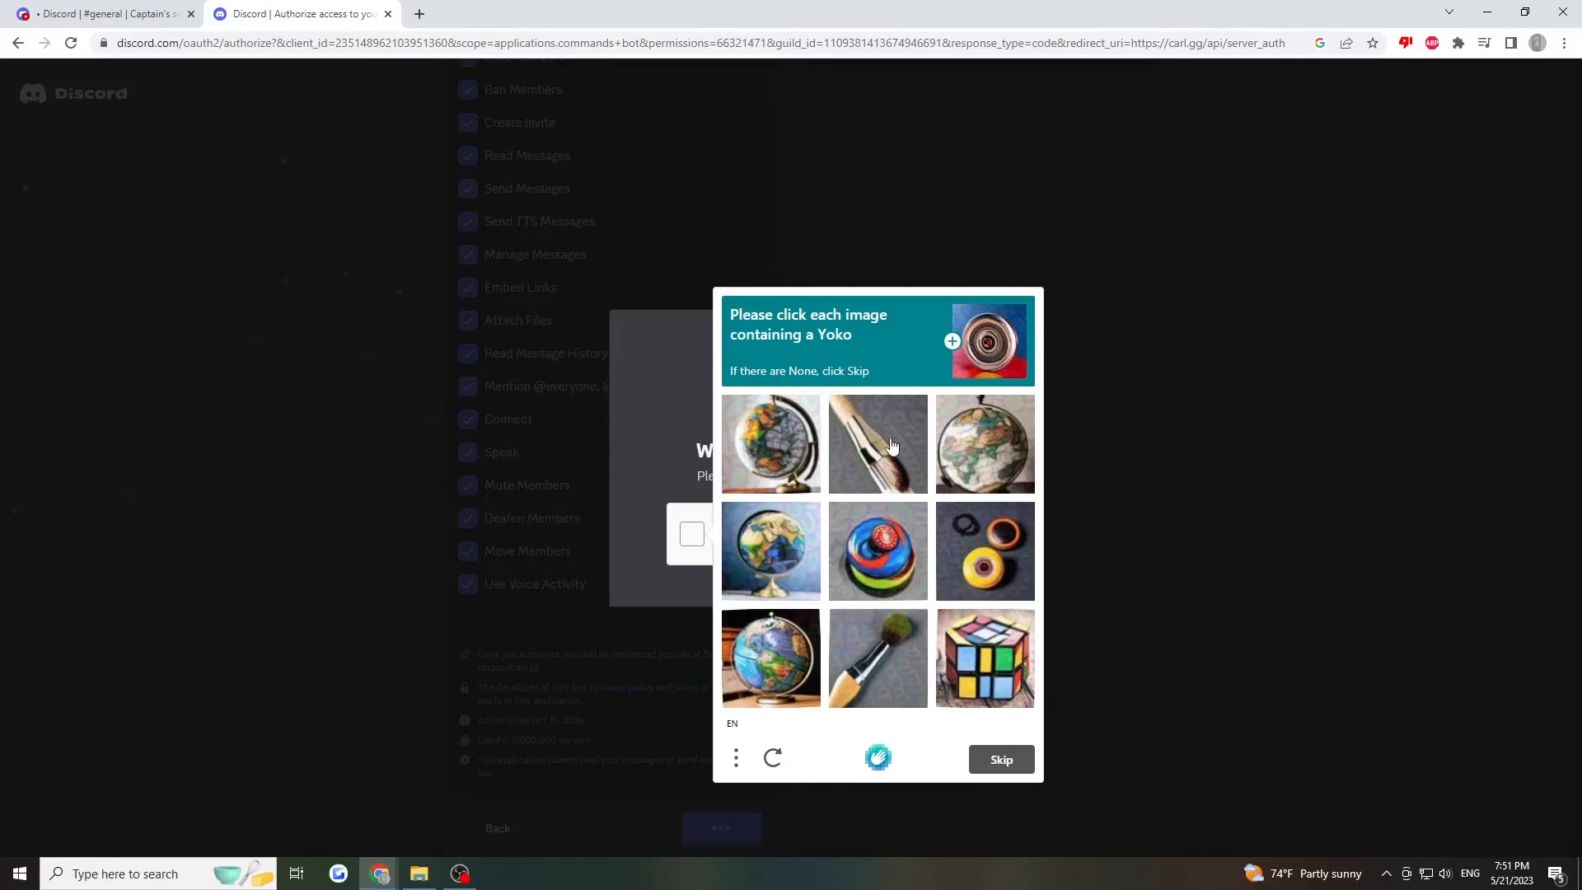
left_click(999, 759)
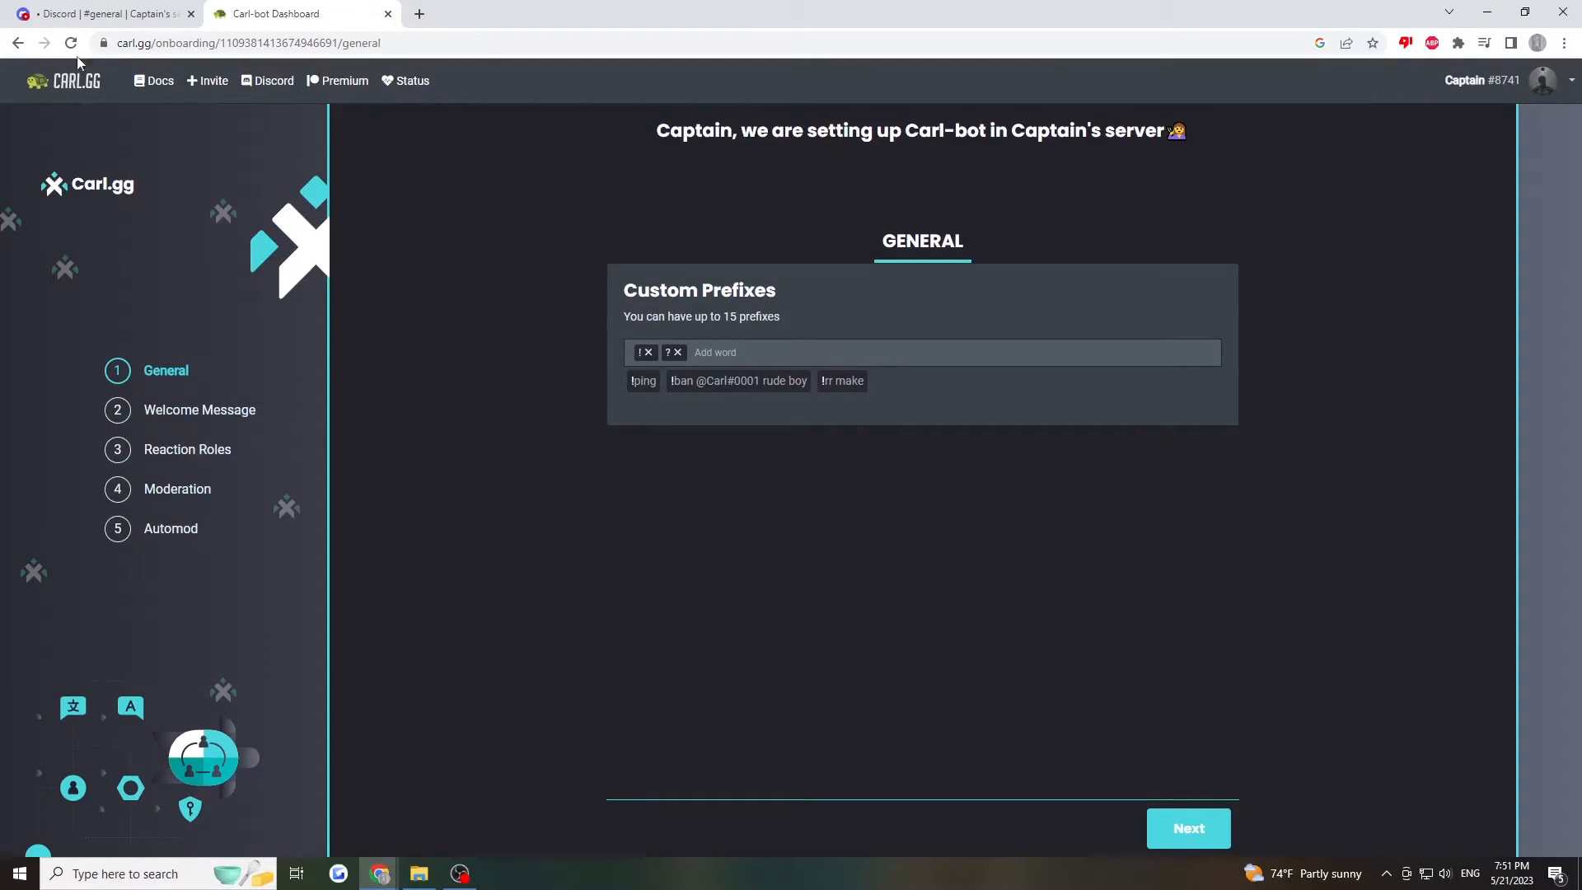
Confirm Carl-bot joined Captain's #general channel, then return to the onboarding tab
left_click(101, 14)
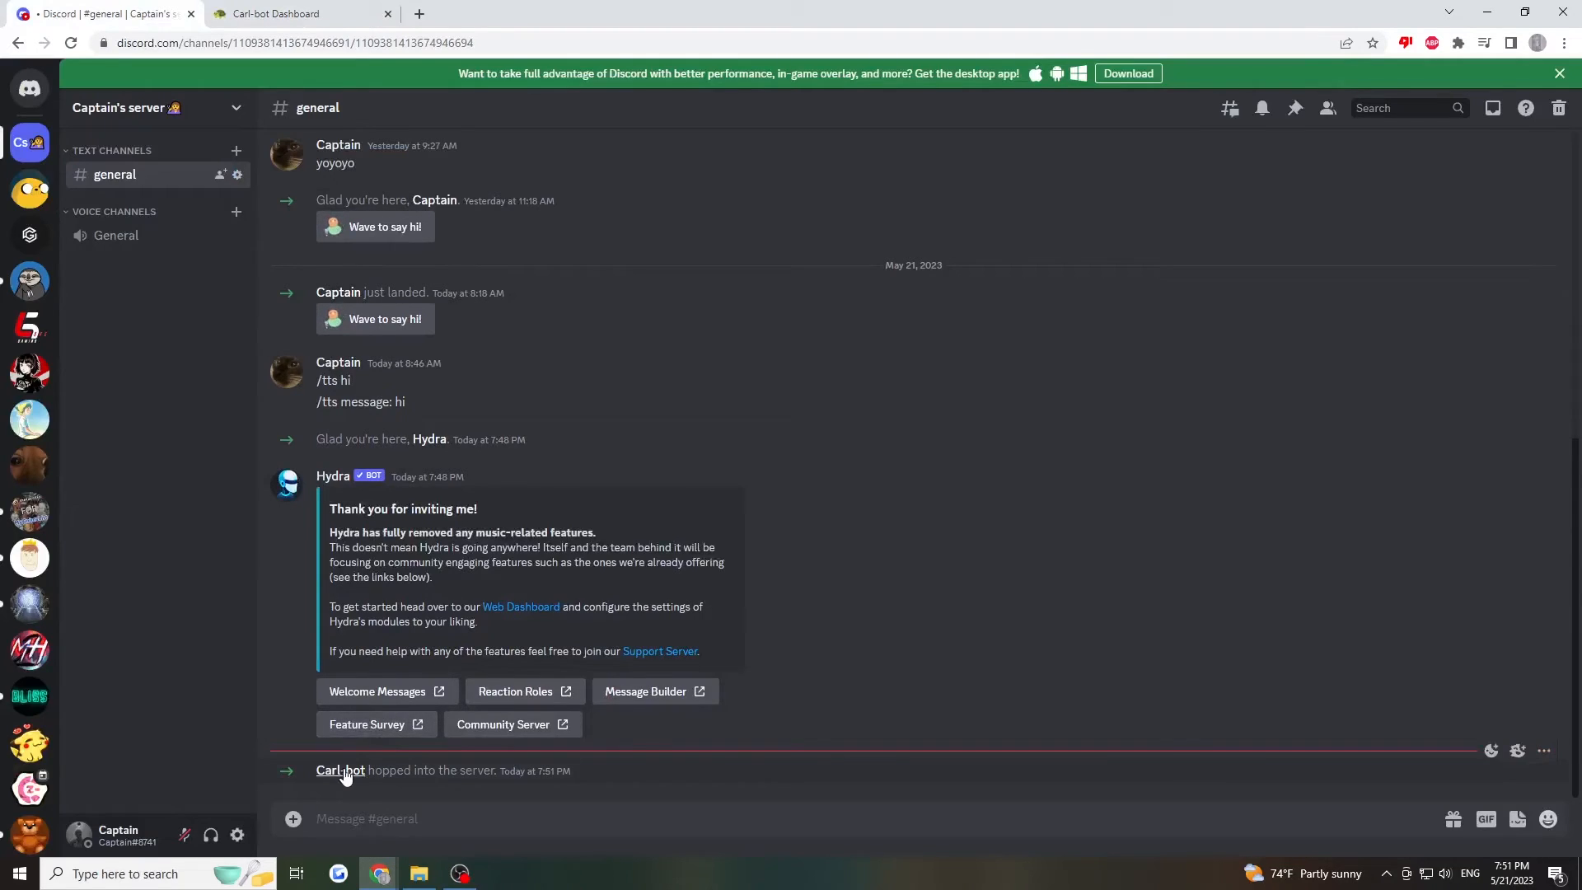
left_click(292, 13)
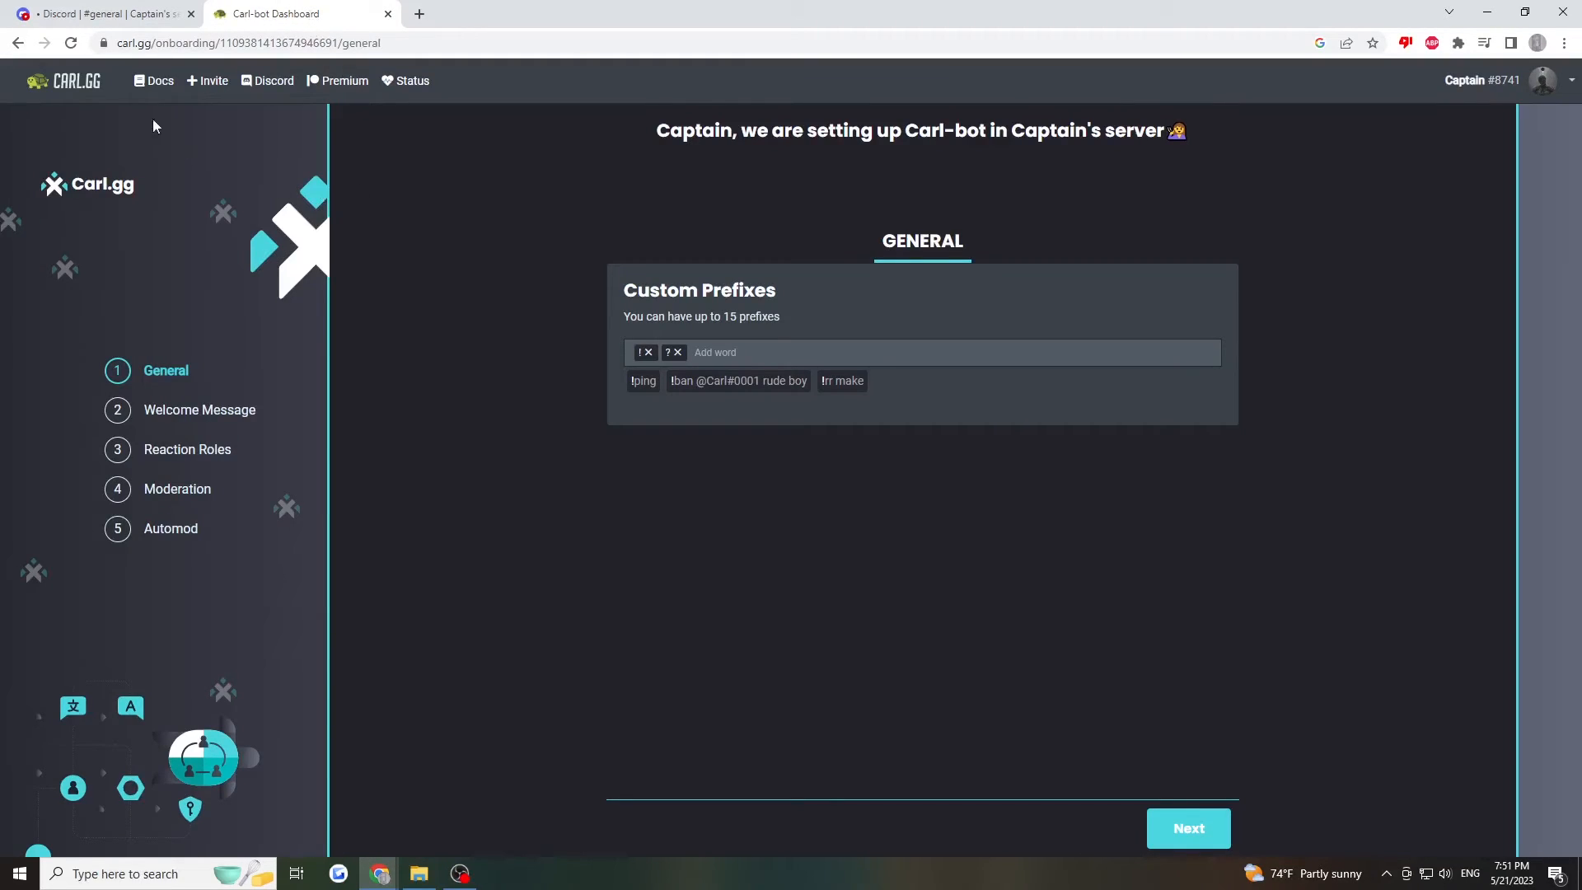
mouse_move(228, 332)
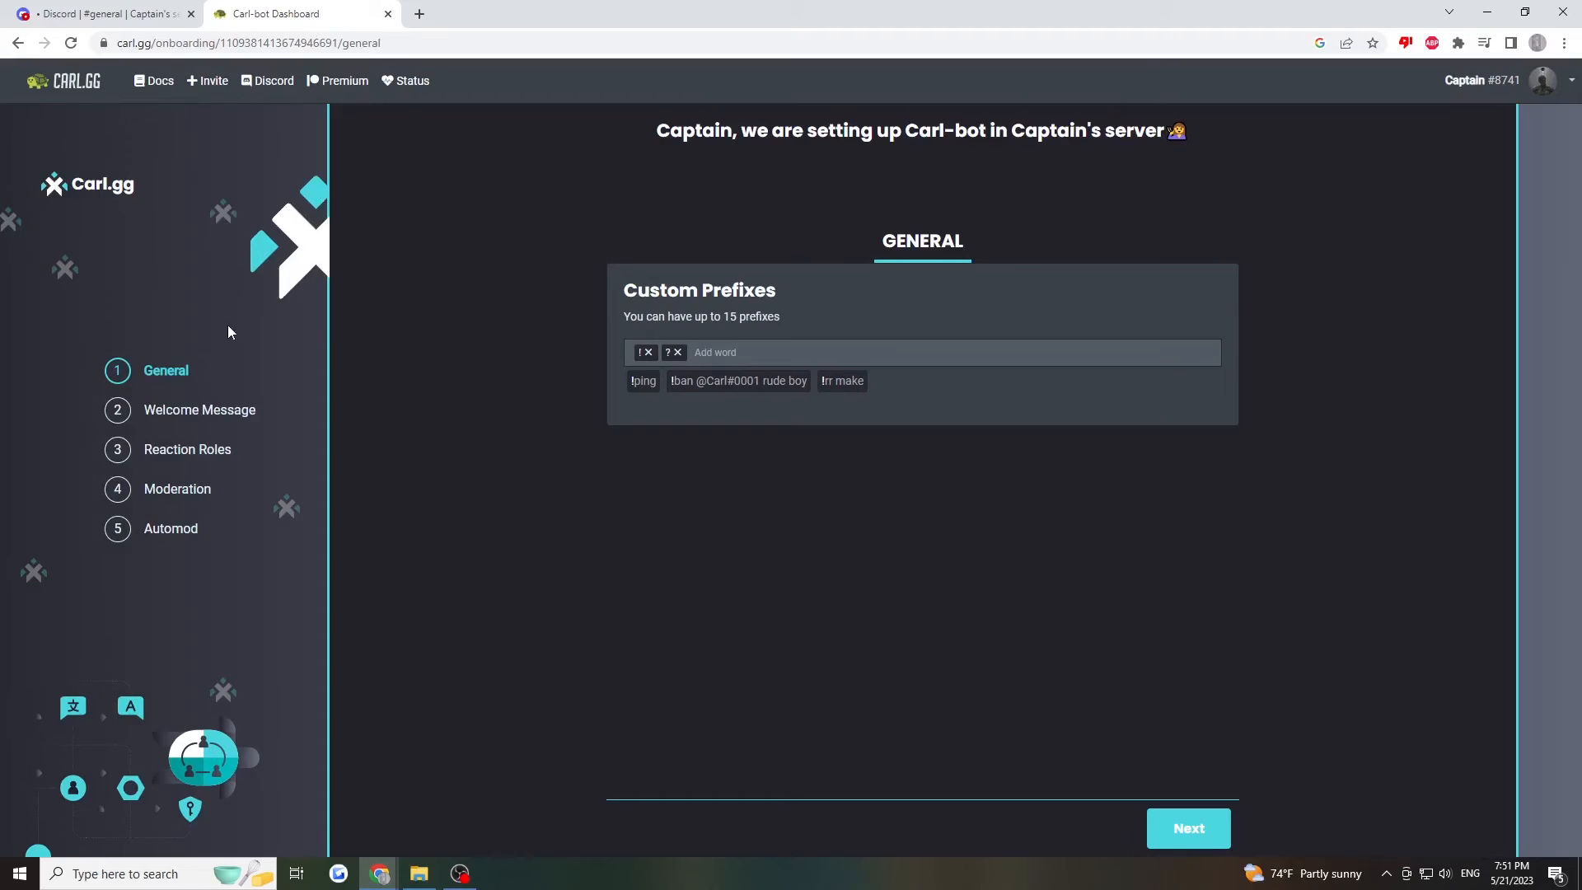
mouse_move(642, 385)
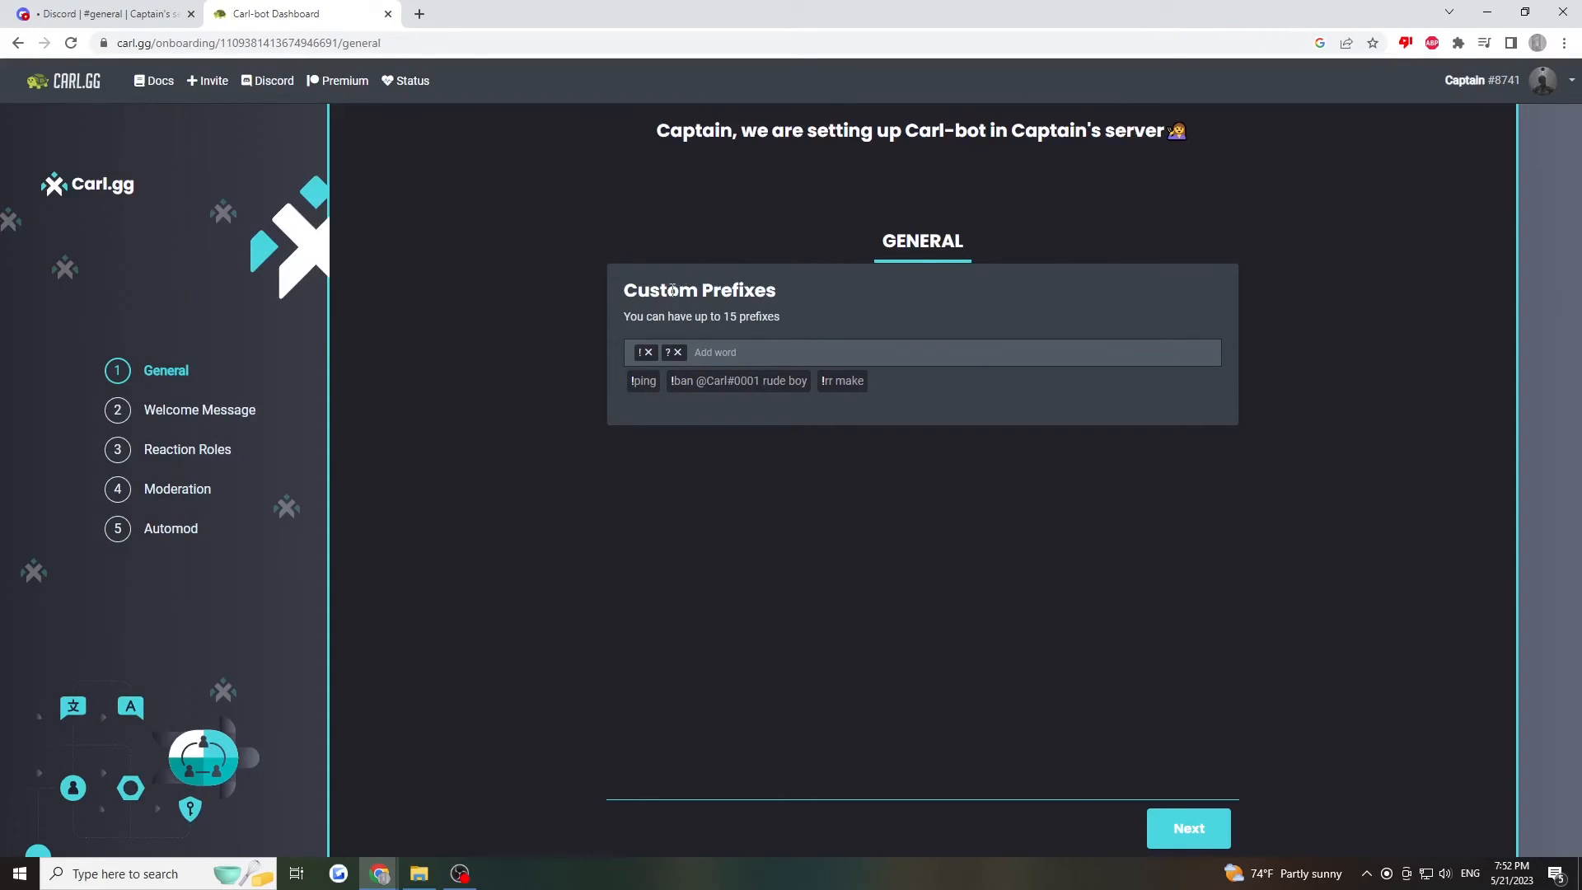
mouse_move(413, 256)
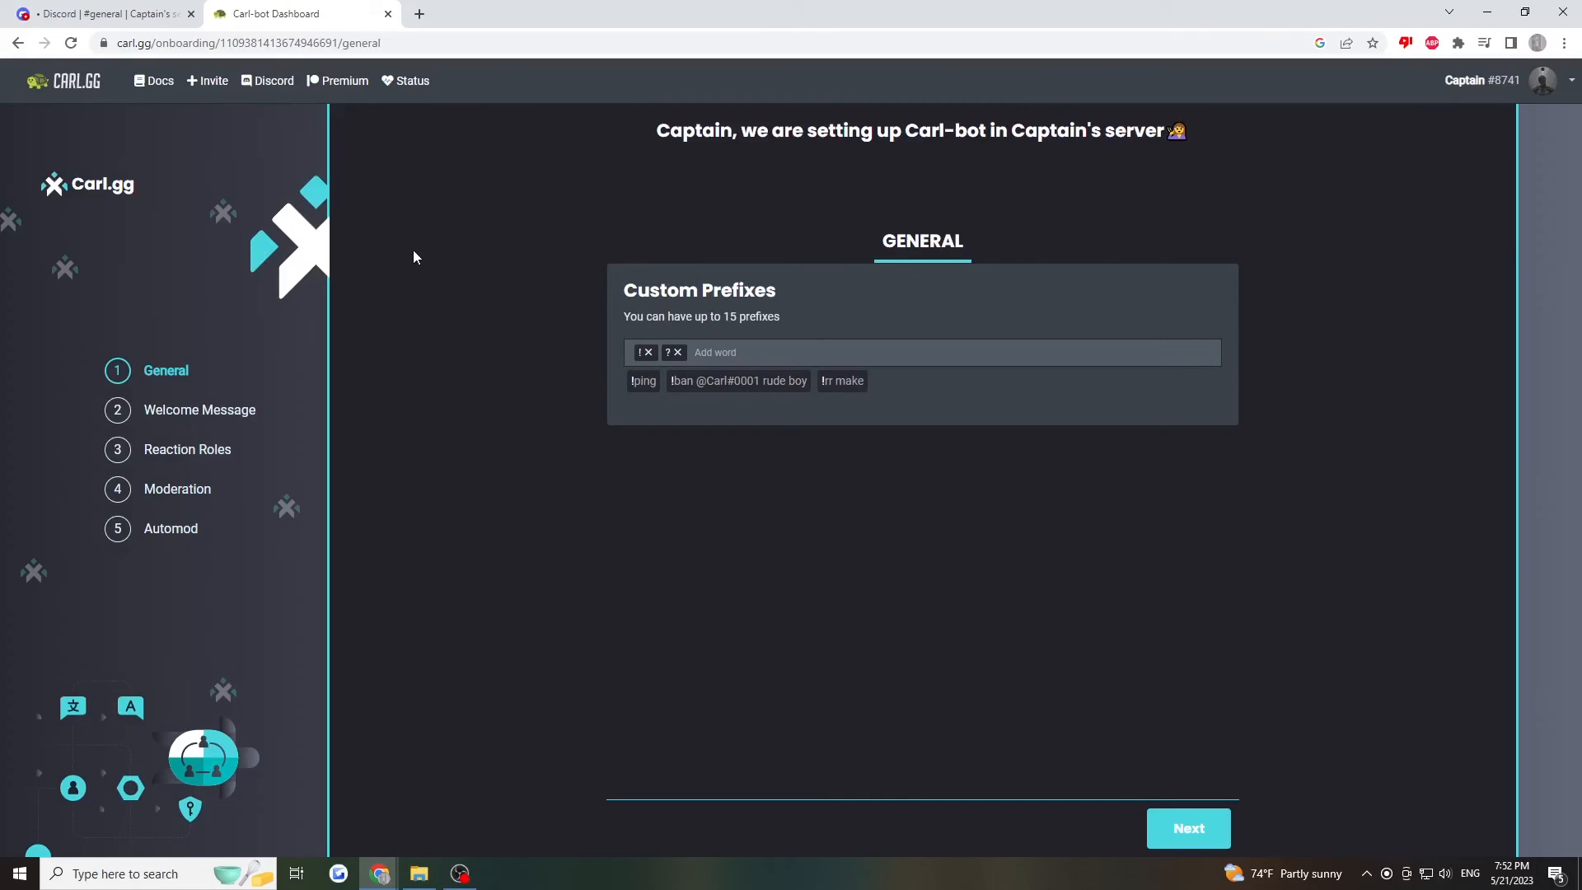
mouse_move(791, 302)
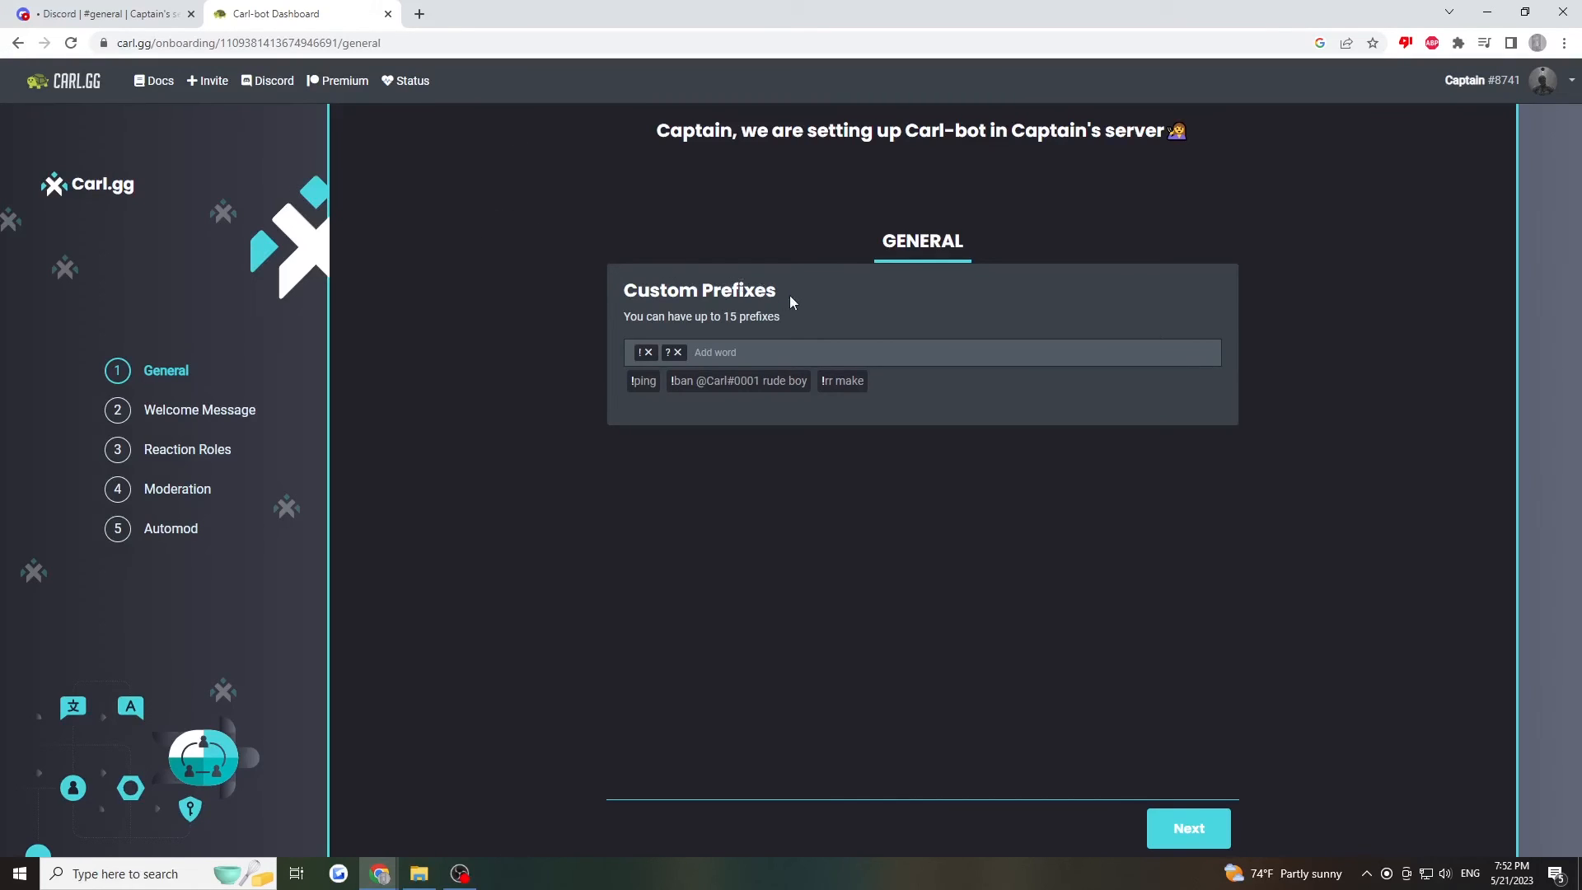